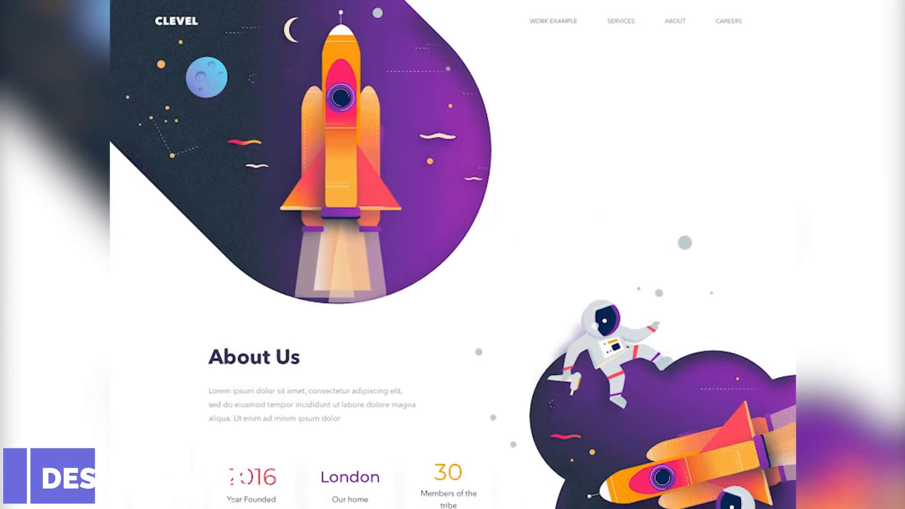
Scroll the showcase from the Clevel rocket design to the puppy site's Who We Are statistics
scroll("down", 3)
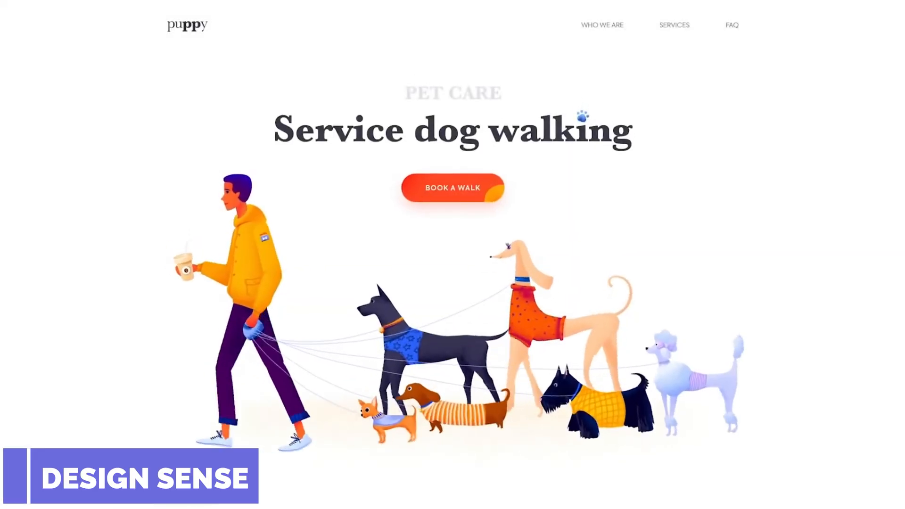
scroll("down", 3)
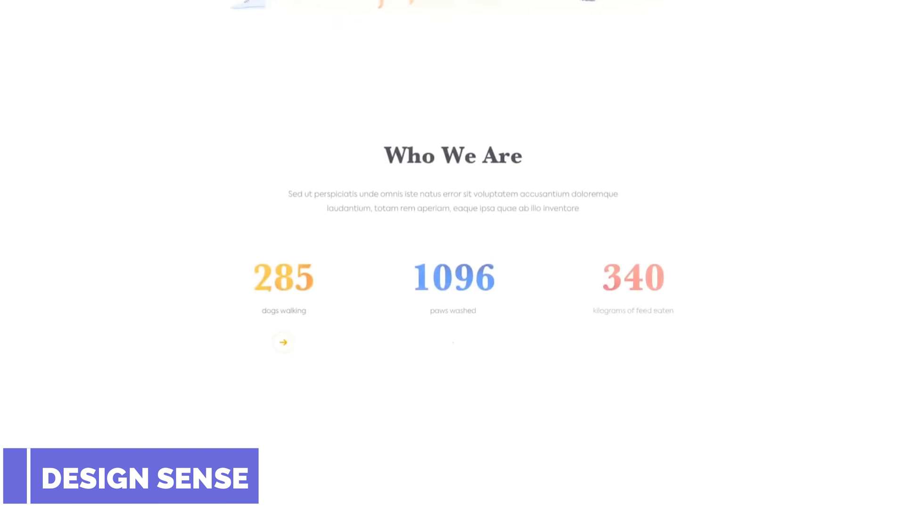
scroll("down", 3)
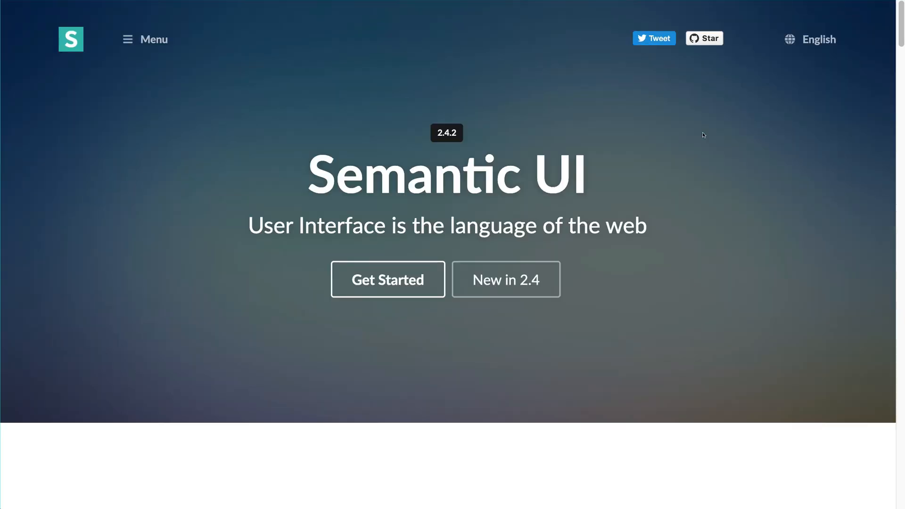
scroll("down", 3)
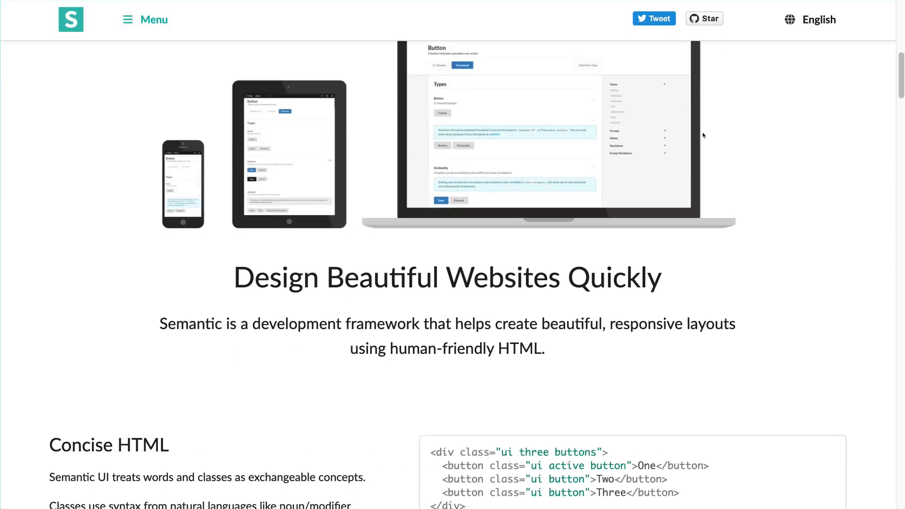
scroll("up", 3)
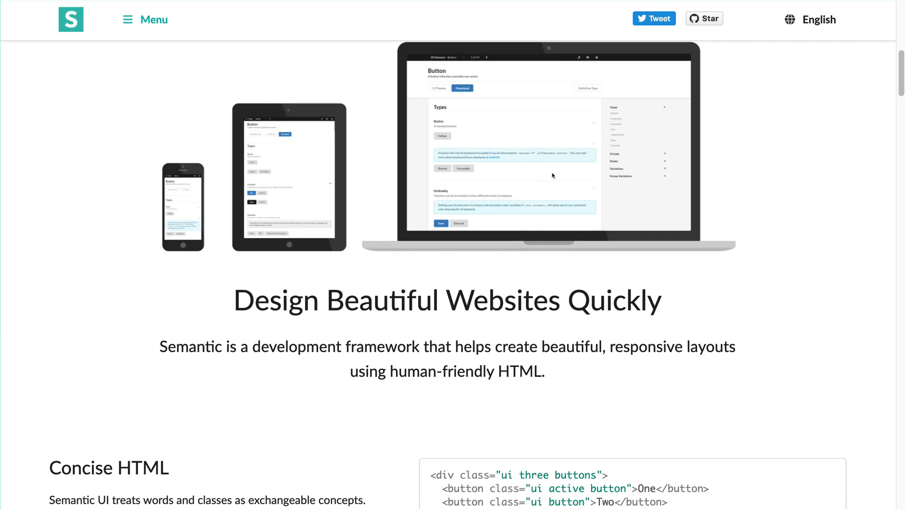
scroll("down", 3)
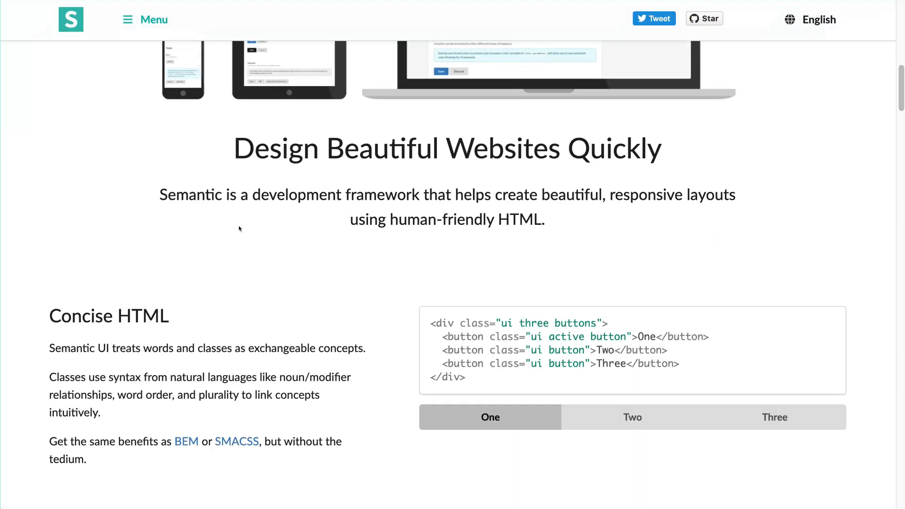
scroll("down", 3)
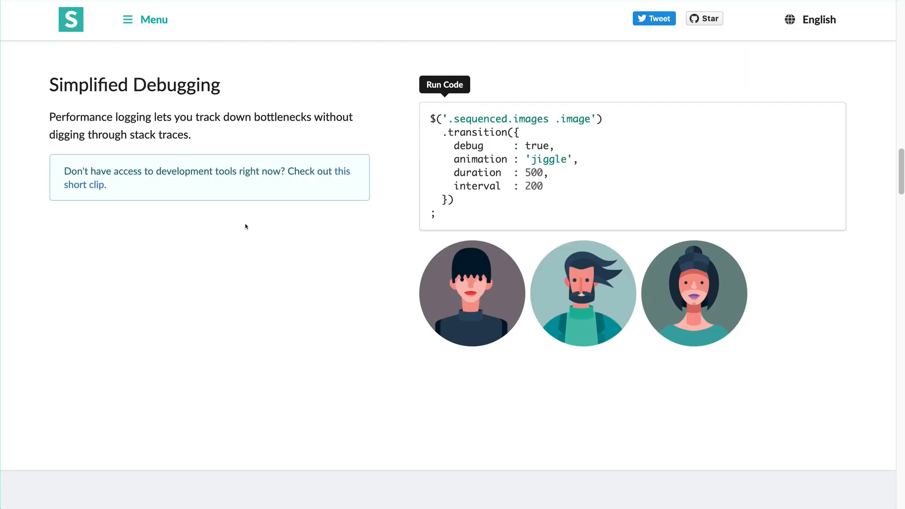
scroll("down", 3)
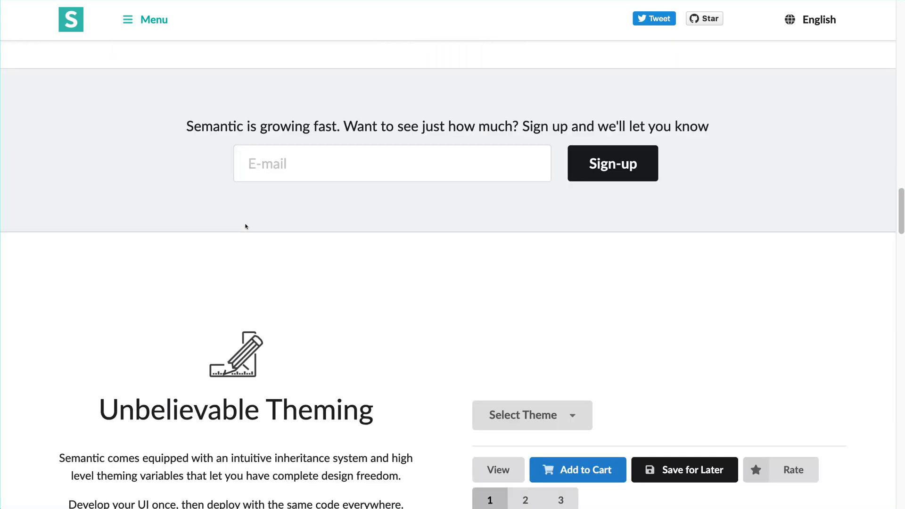
scroll("down", 3)
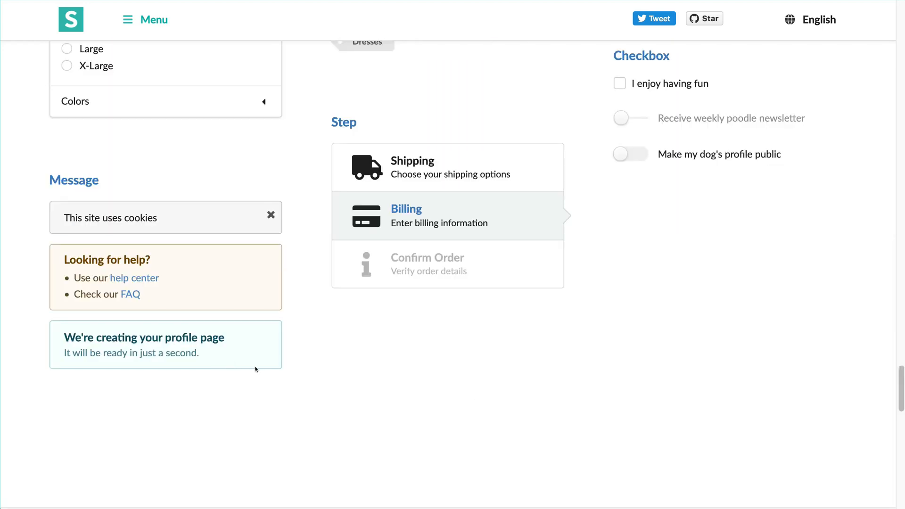
scroll("down", 3)
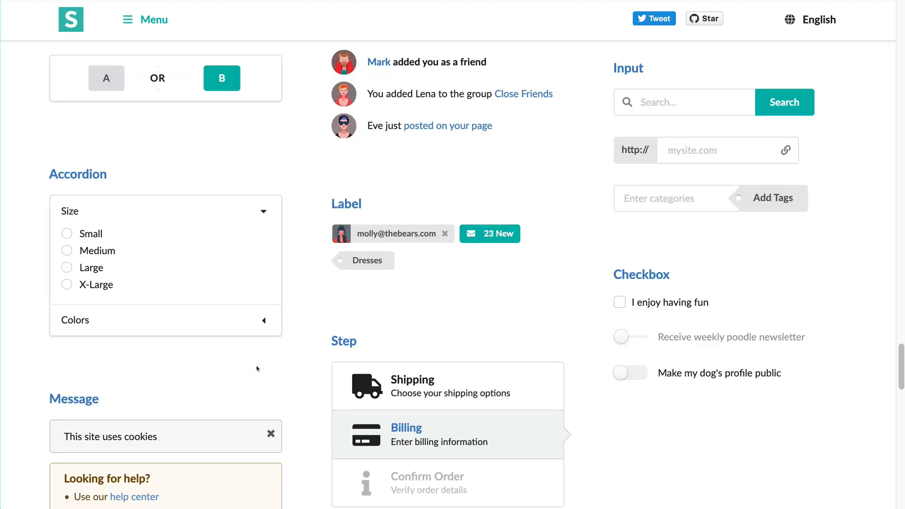
scroll("up", 3)
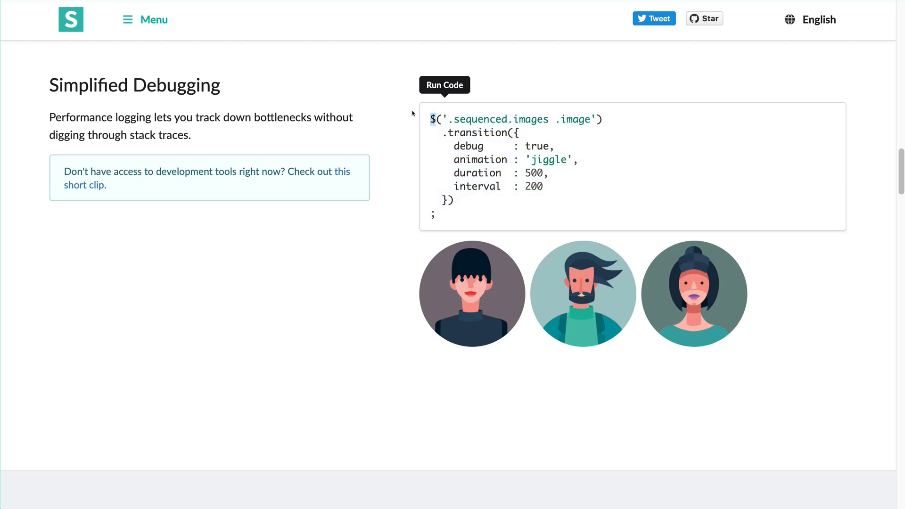
mouse_move(393, 120)
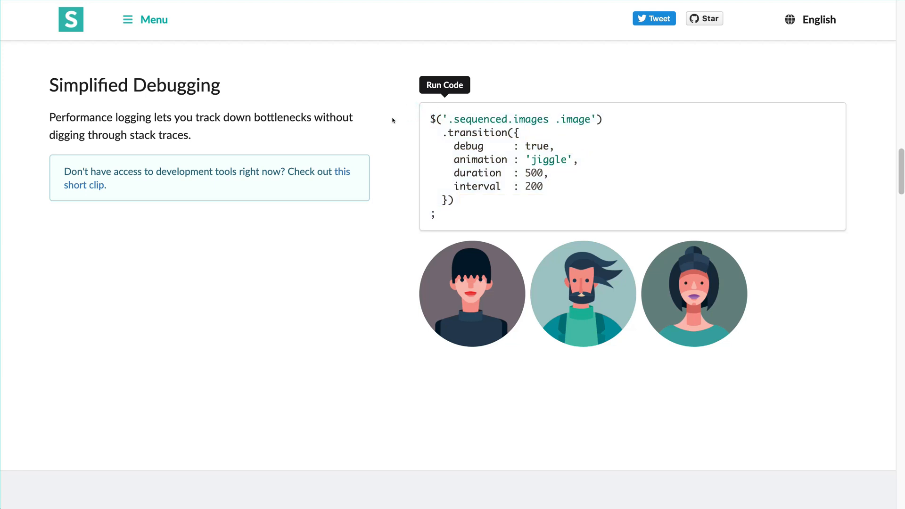
mouse_move(430, 113)
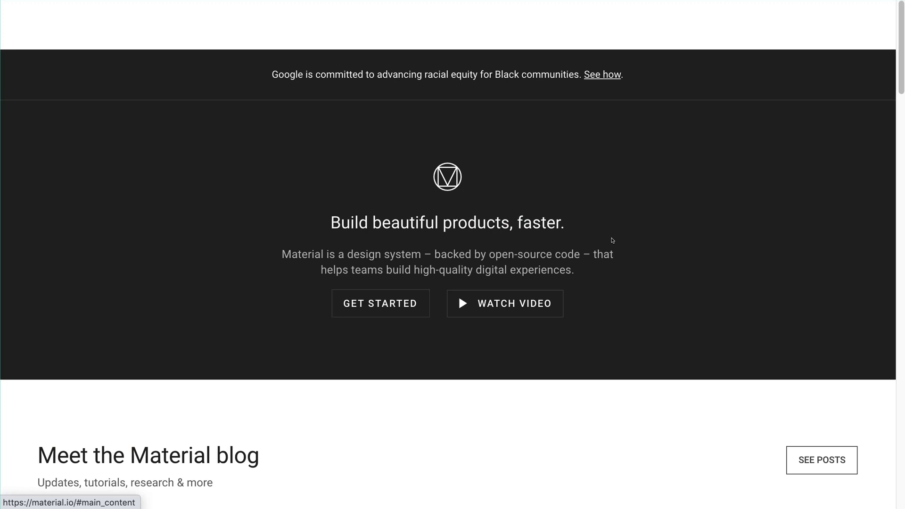
scroll("up", 3)
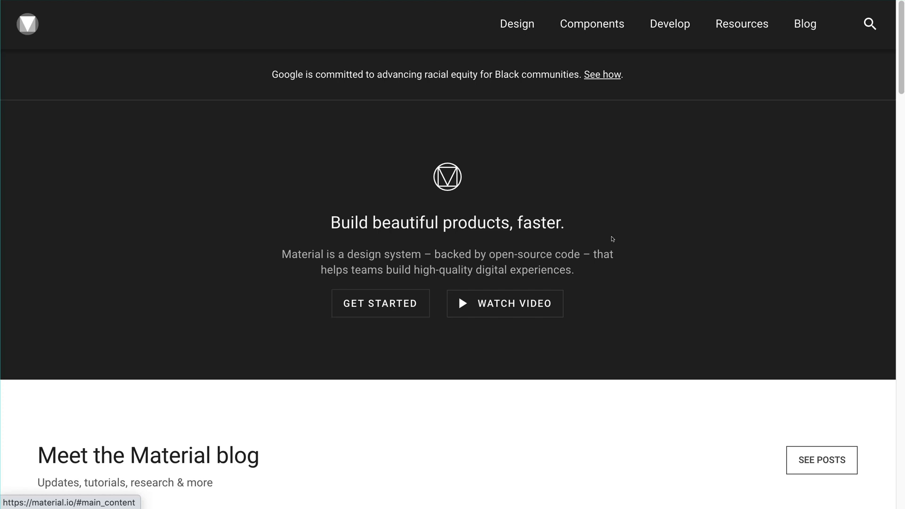
mouse_move(742, 24)
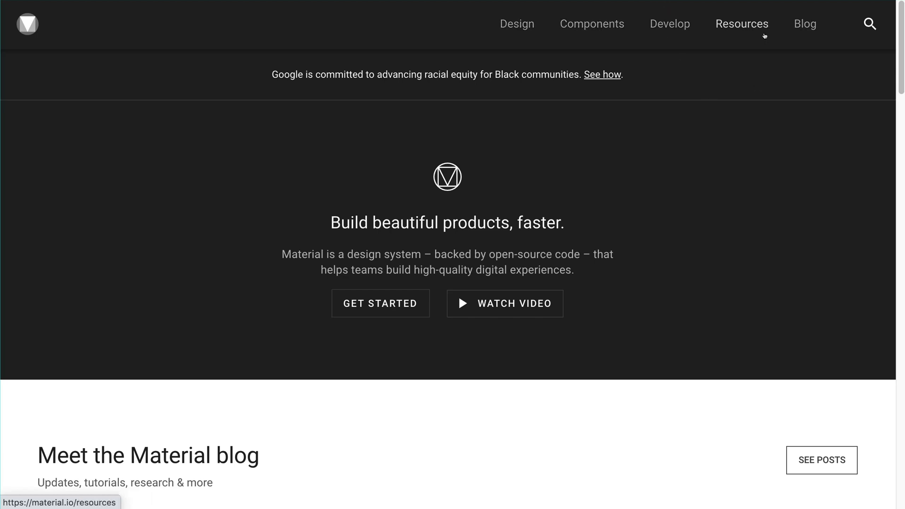
mouse_move(559, 134)
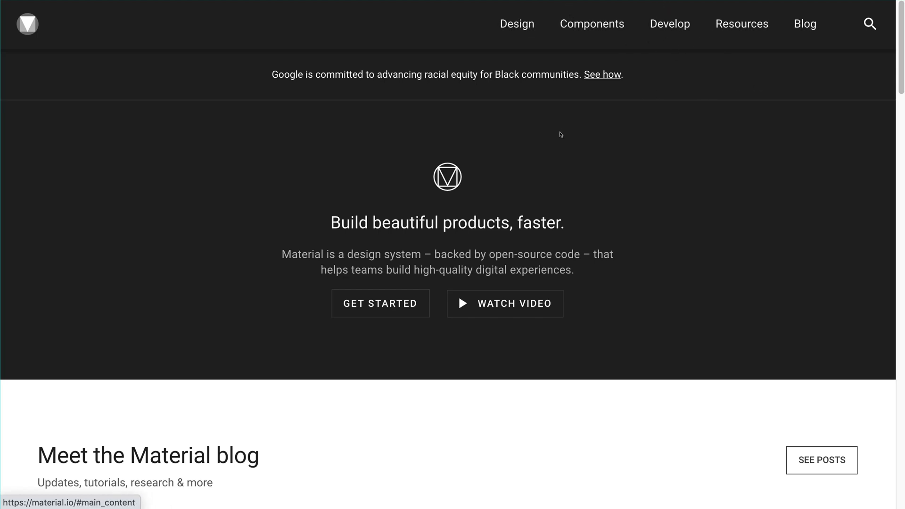
scroll("down", 3)
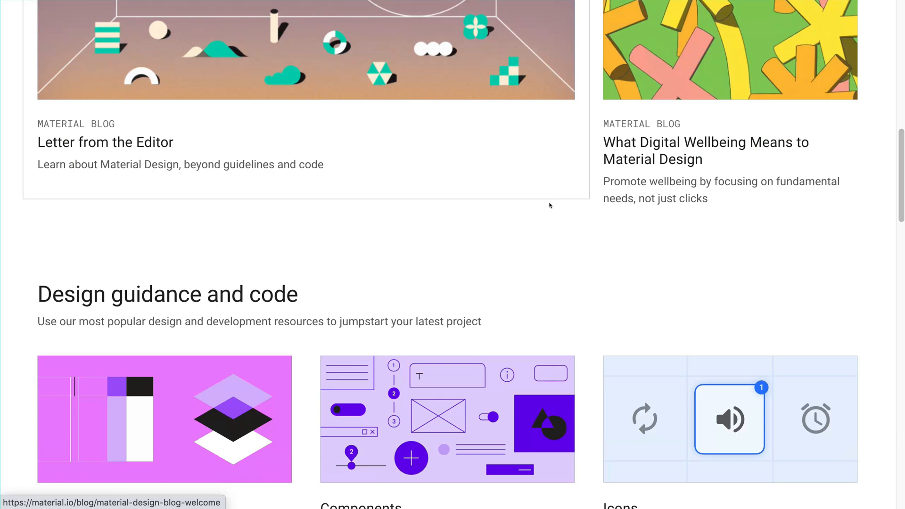
scroll("down", 3)
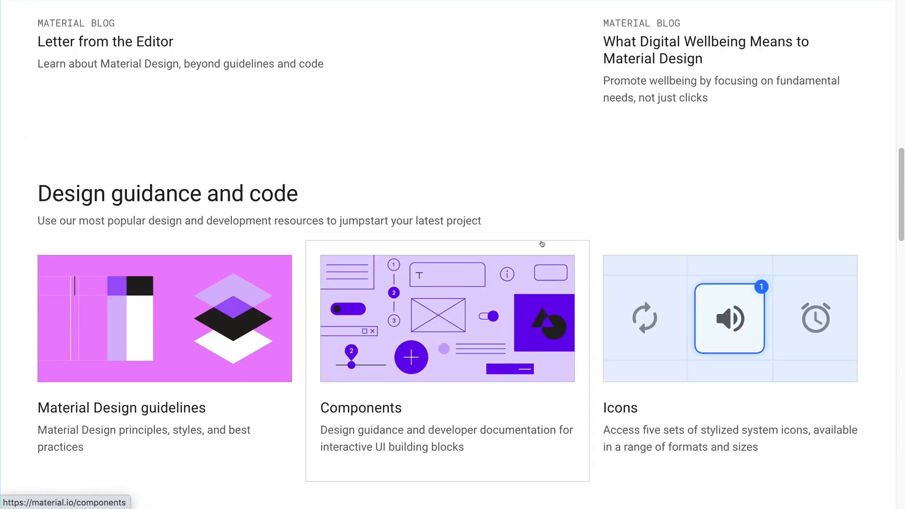
scroll("down", 3)
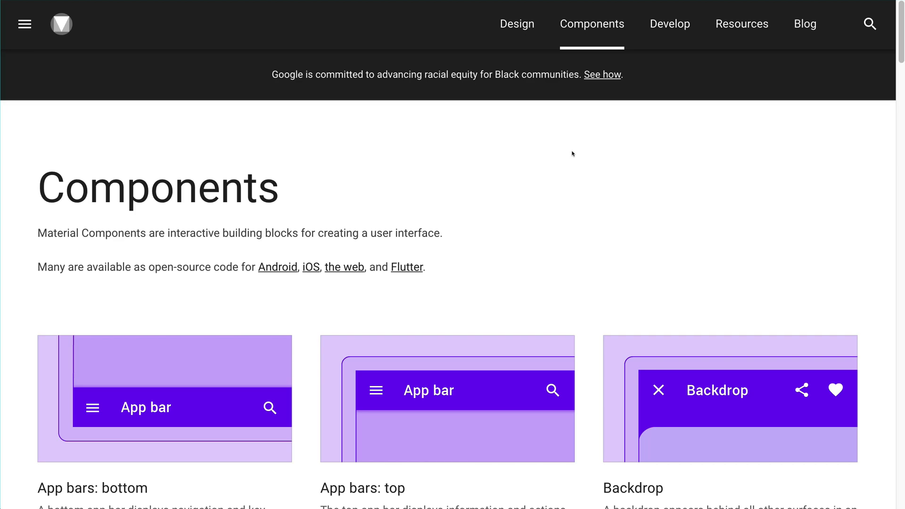
Scroll down the Components catalogue past Sliders and Snackbars to Learn More
scroll("down", 3)
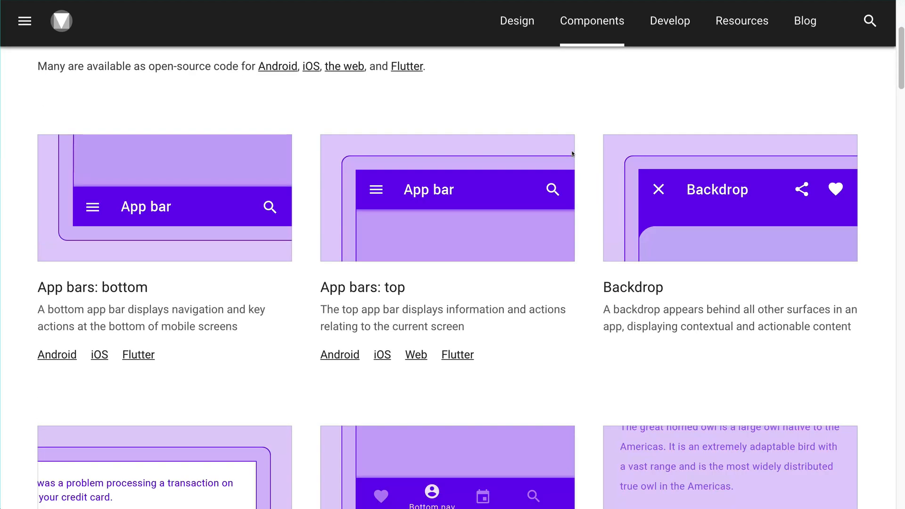
scroll("down", 3)
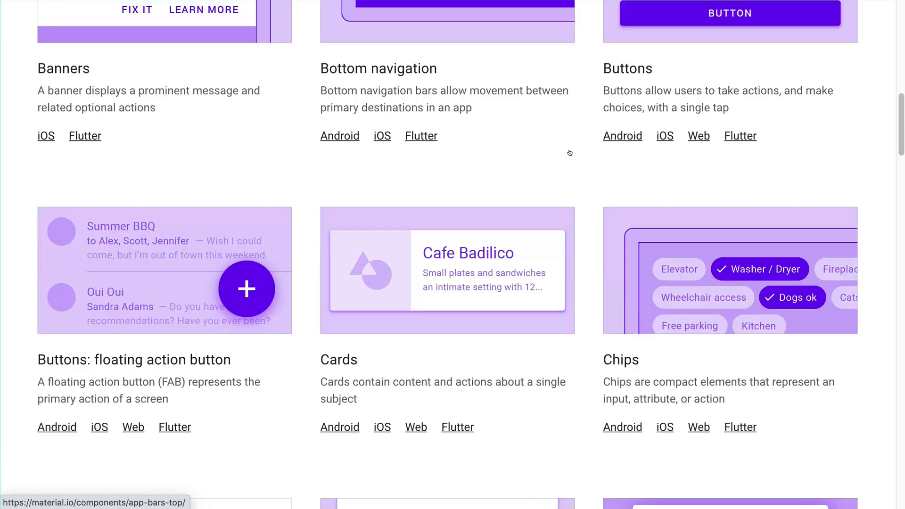
scroll("down", 3)
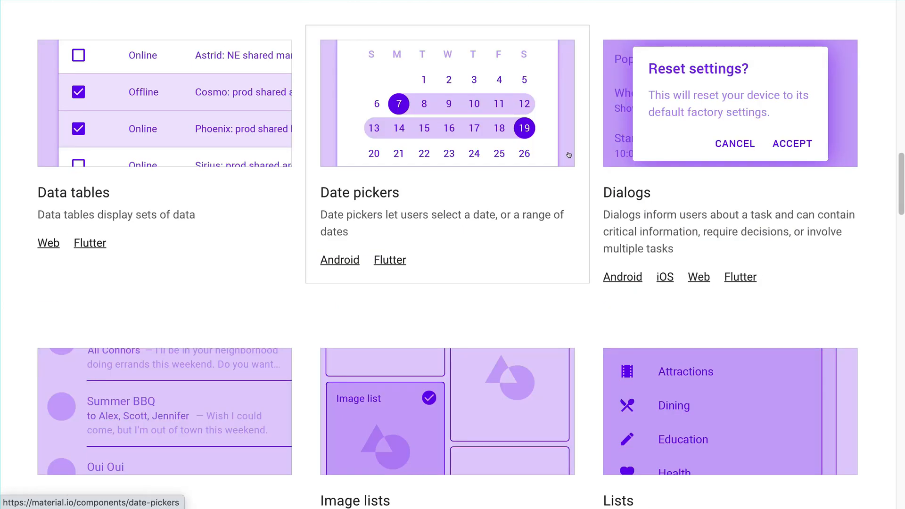
scroll("down", 3)
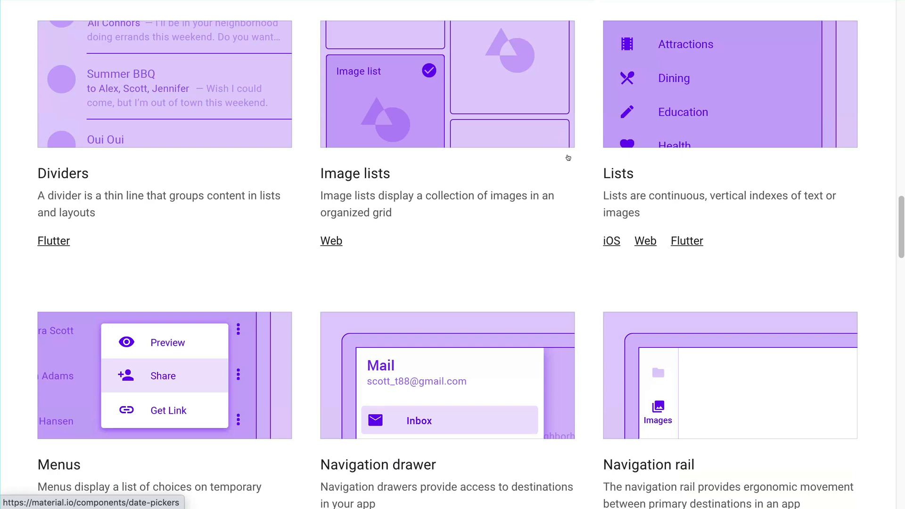
scroll("down", 3)
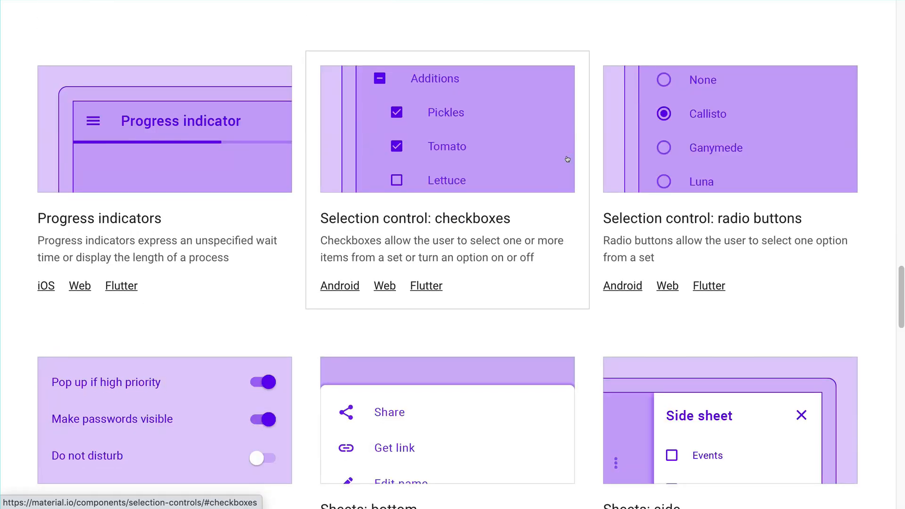
mouse_move(218, 134)
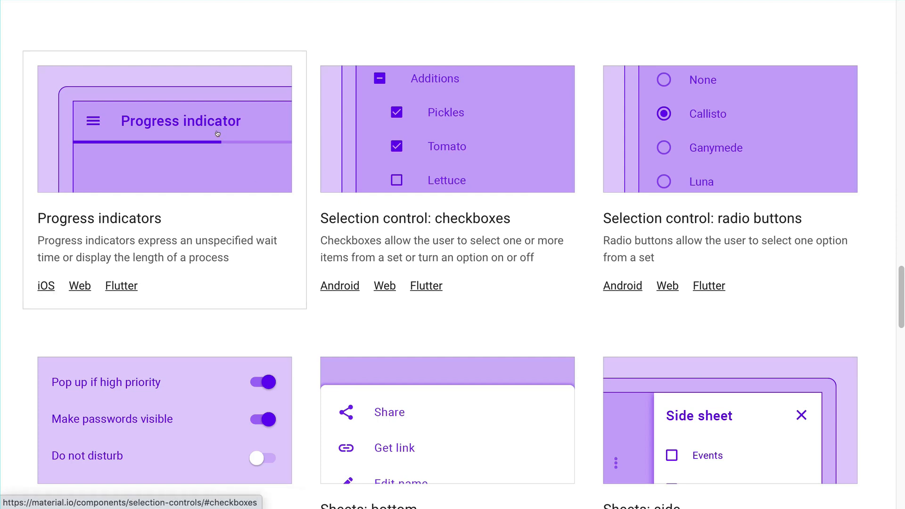
mouse_move(45, 286)
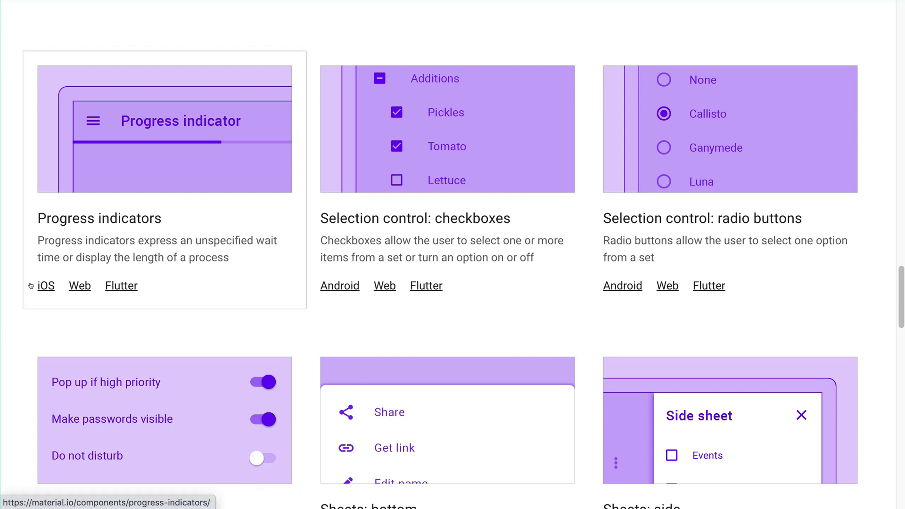
mouse_move(46, 285)
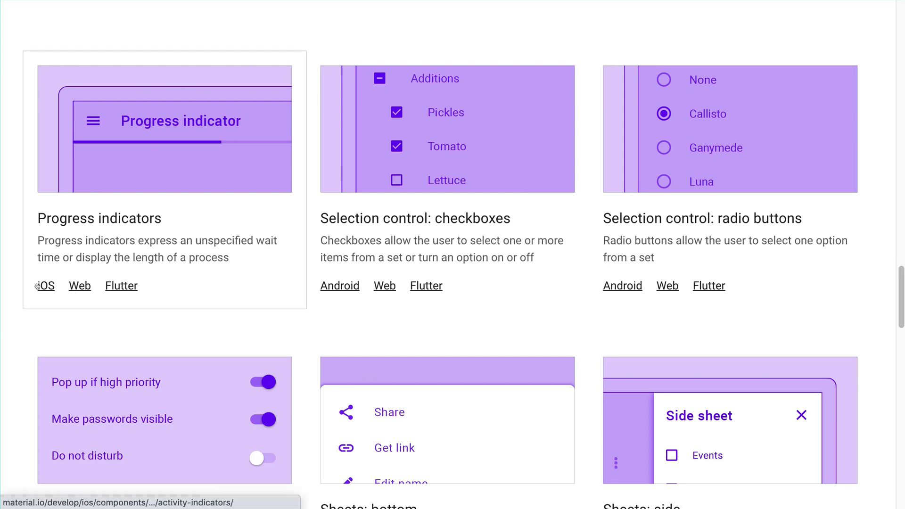
scroll("down", 3)
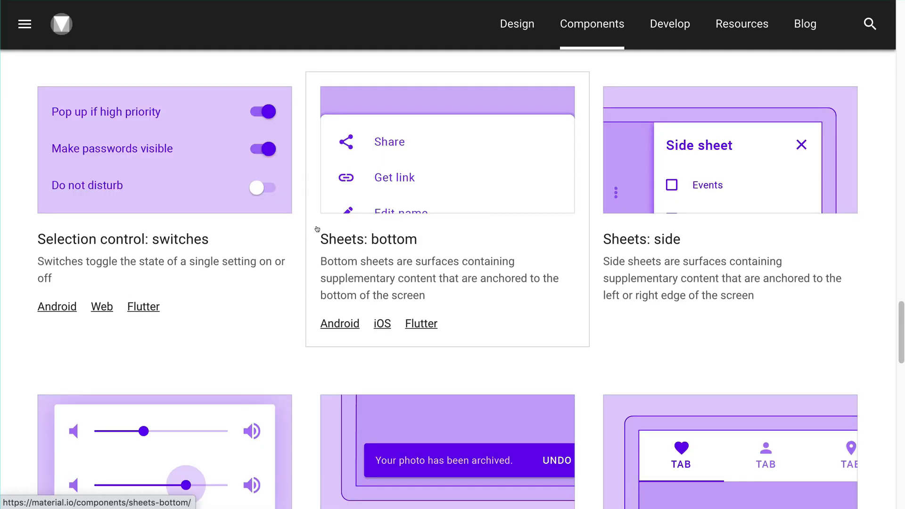
scroll("down", 3)
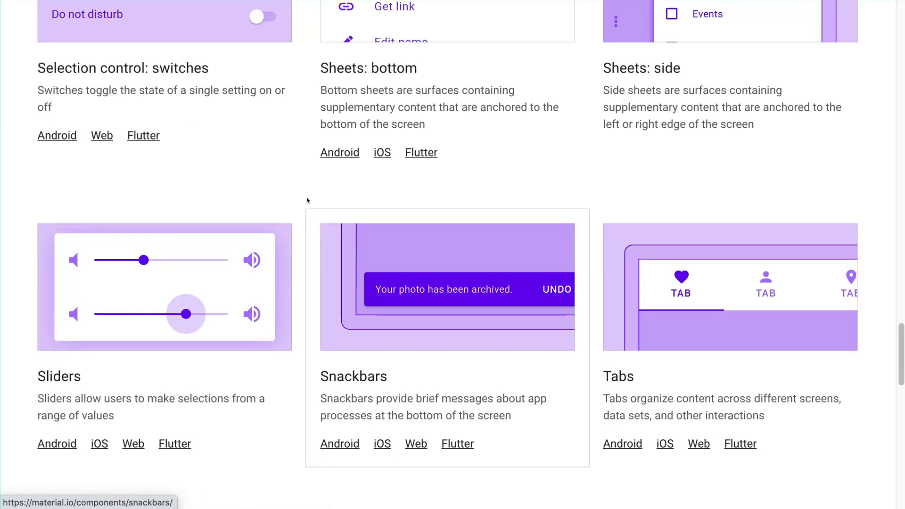
mouse_move(301, 193)
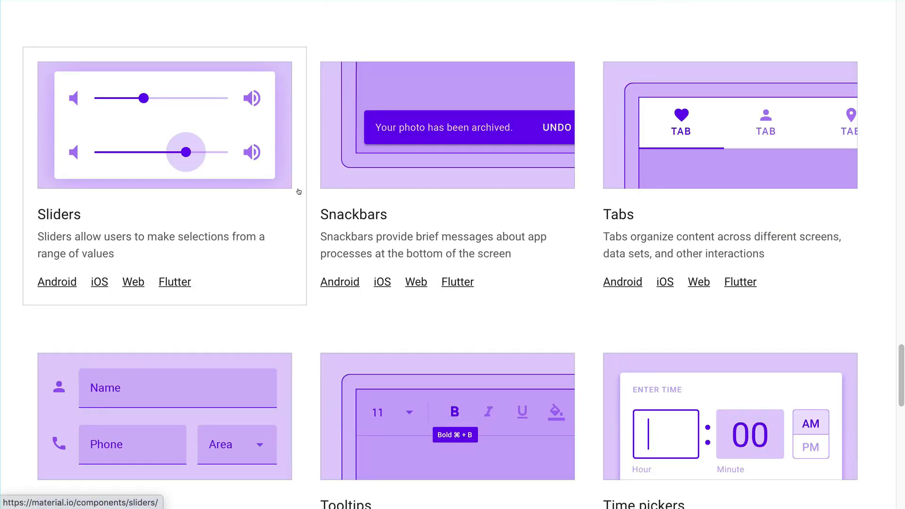
scroll("down", 3)
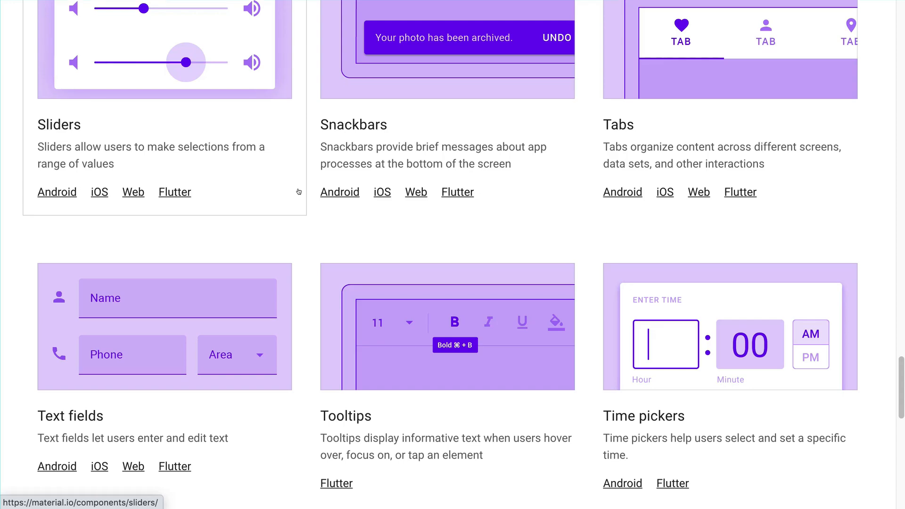
scroll("down", 3)
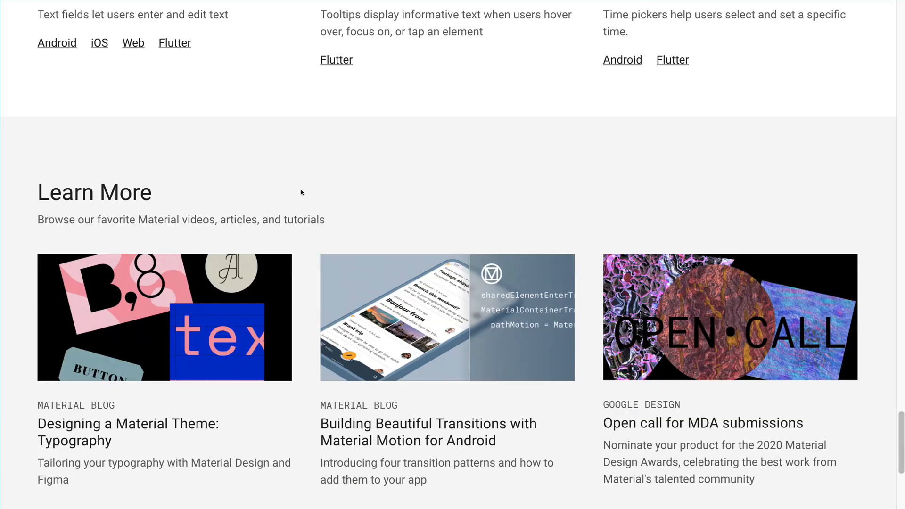
Scroll back up to the Progress indicators and checkbox and radio button selection cards
scroll("up", 3)
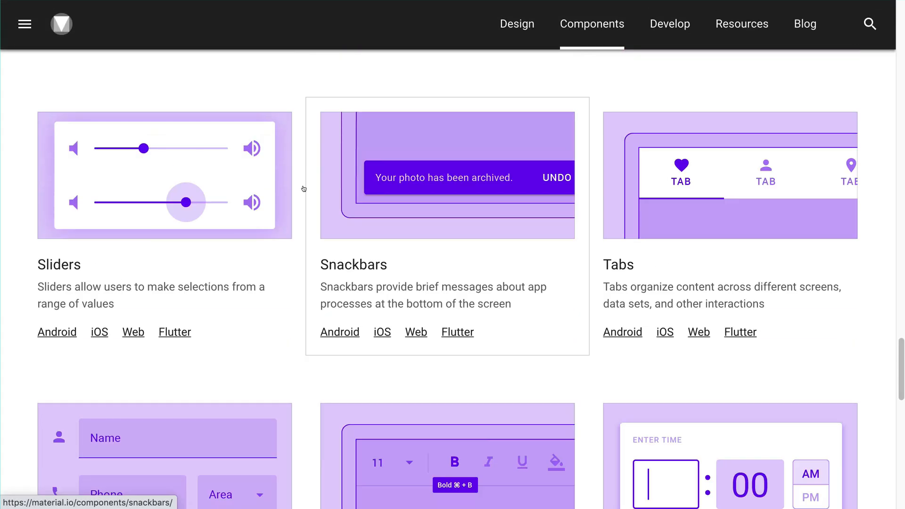
scroll("down", 3)
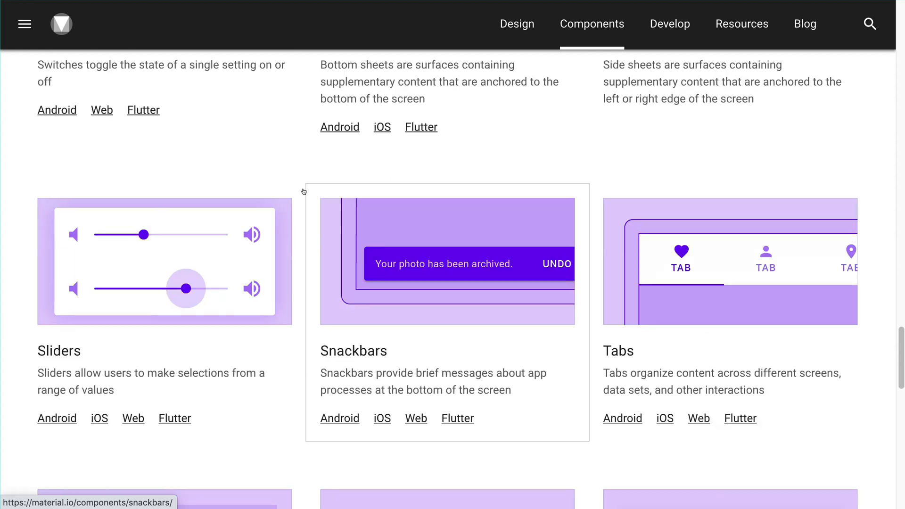
scroll("up", 3)
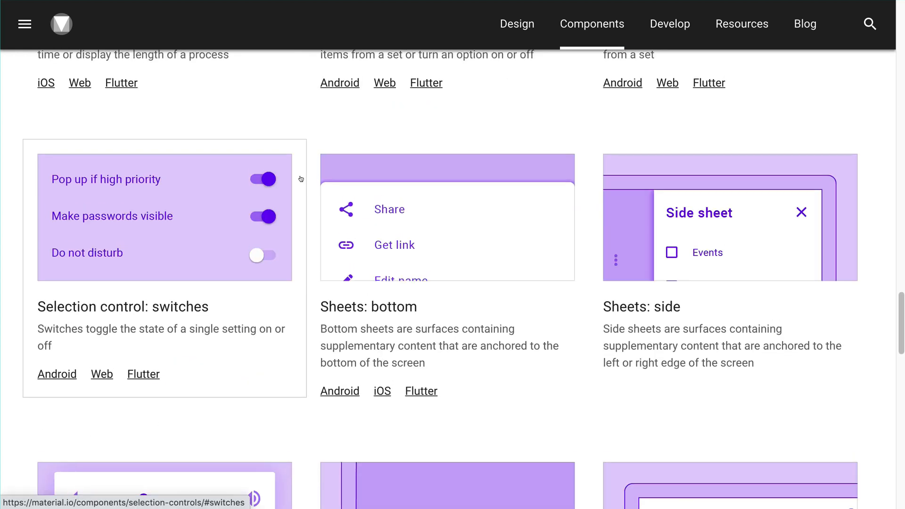
scroll("up", 3)
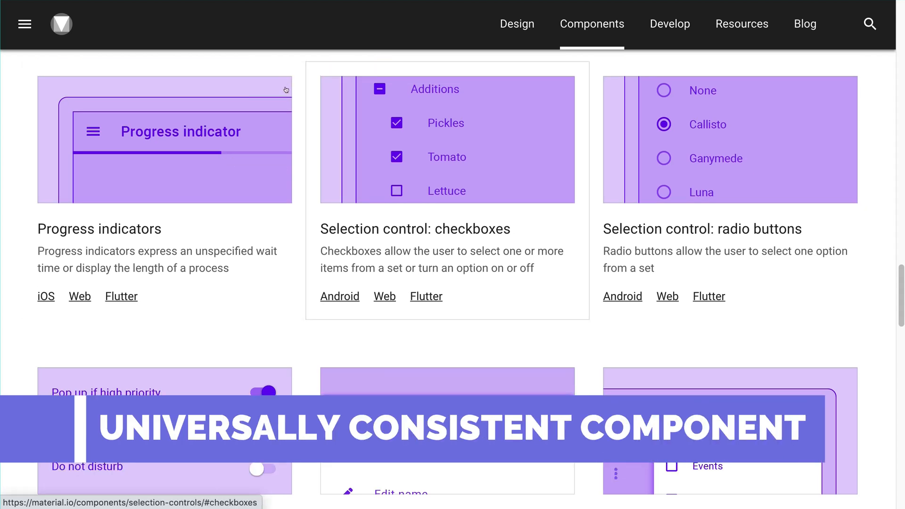
mouse_move(80, 296)
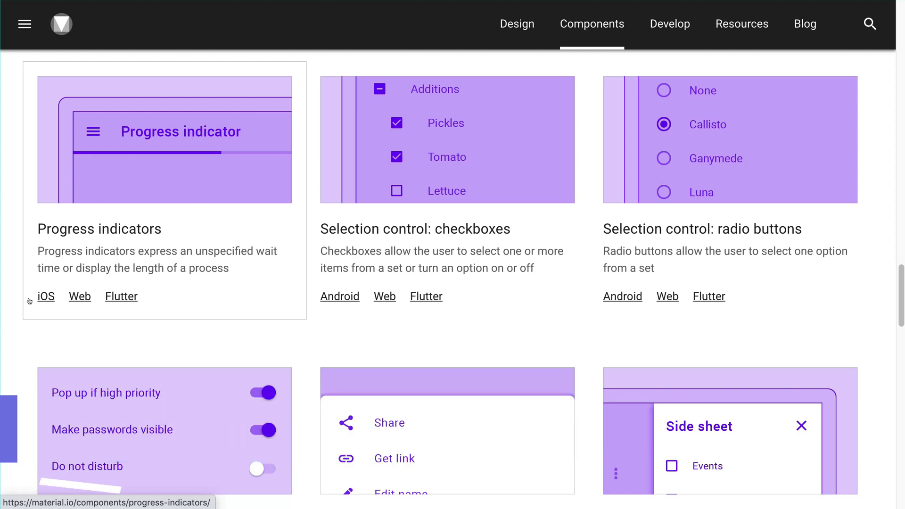
mouse_move(183, 270)
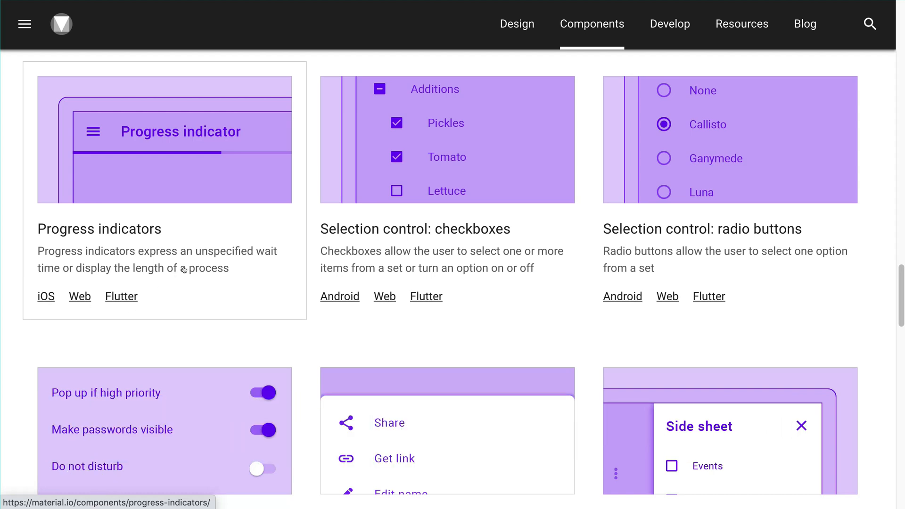
scroll("up", 3)
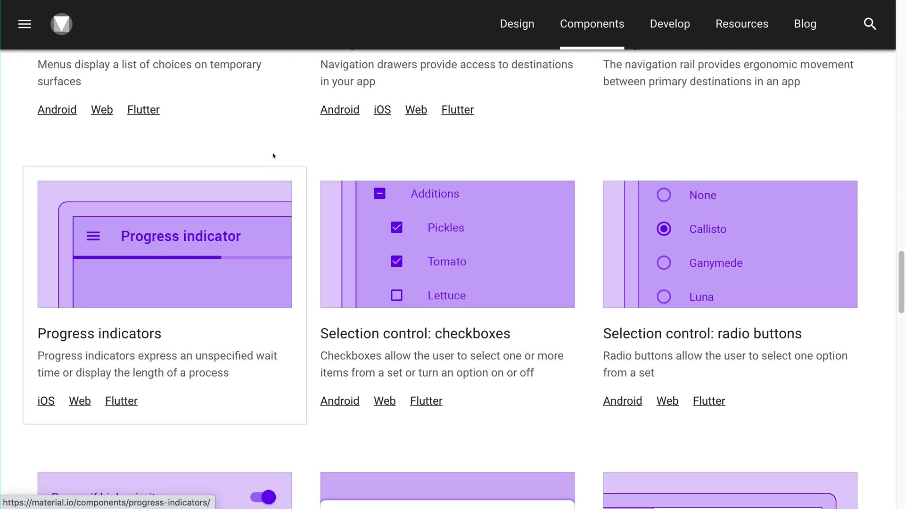
mouse_move(273, 143)
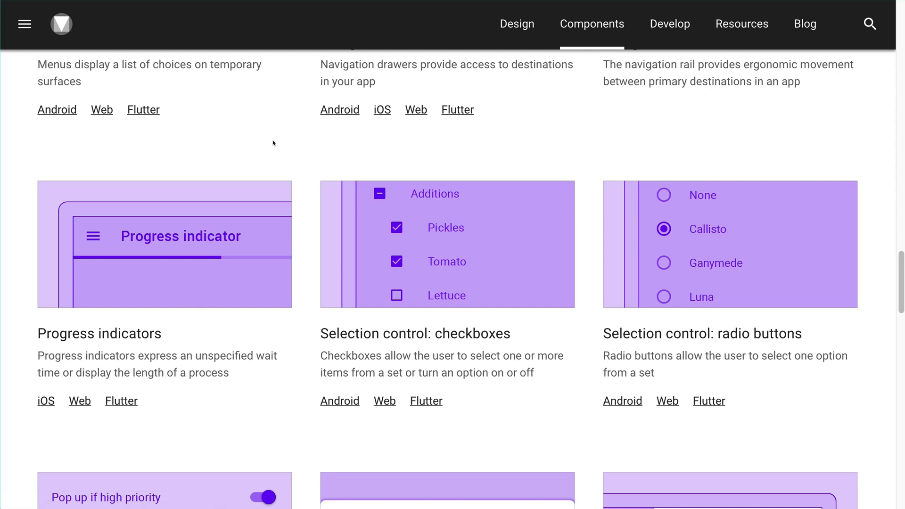
mouse_move(279, 137)
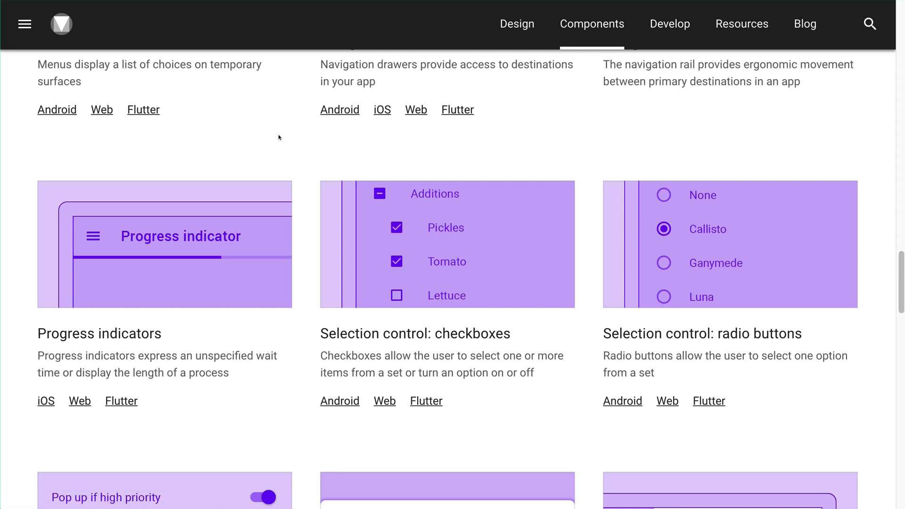
mouse_move(210, 140)
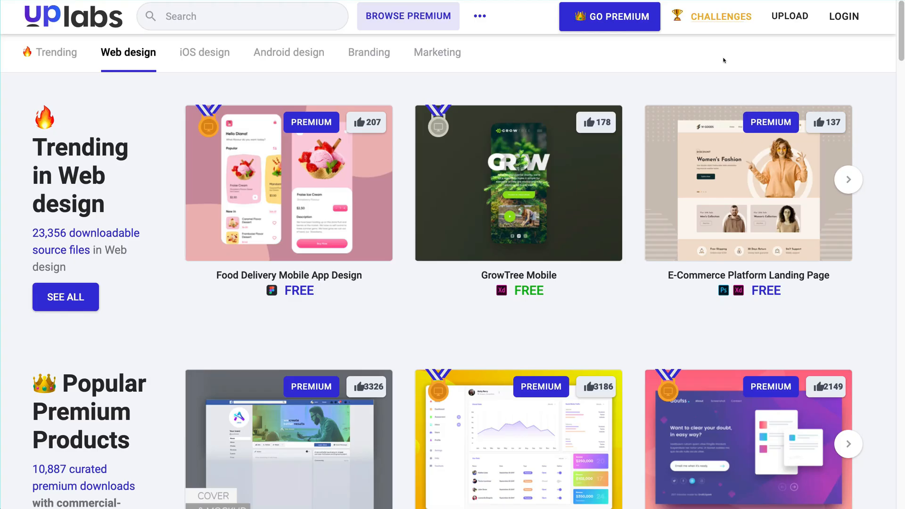
mouse_move(677, 90)
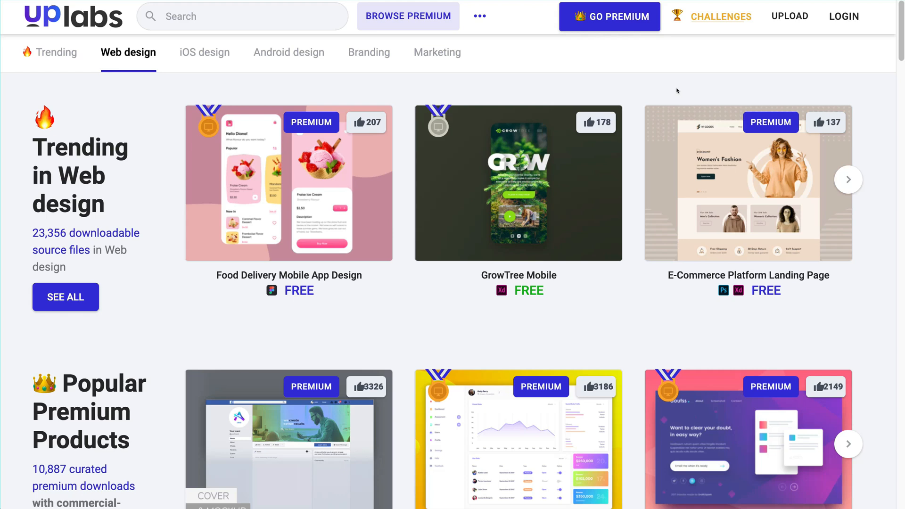
mouse_move(687, 97)
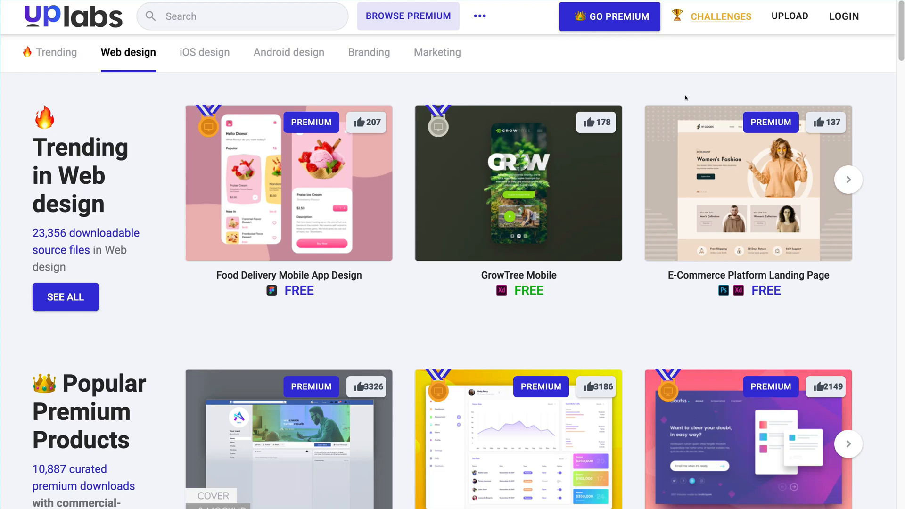
mouse_move(692, 86)
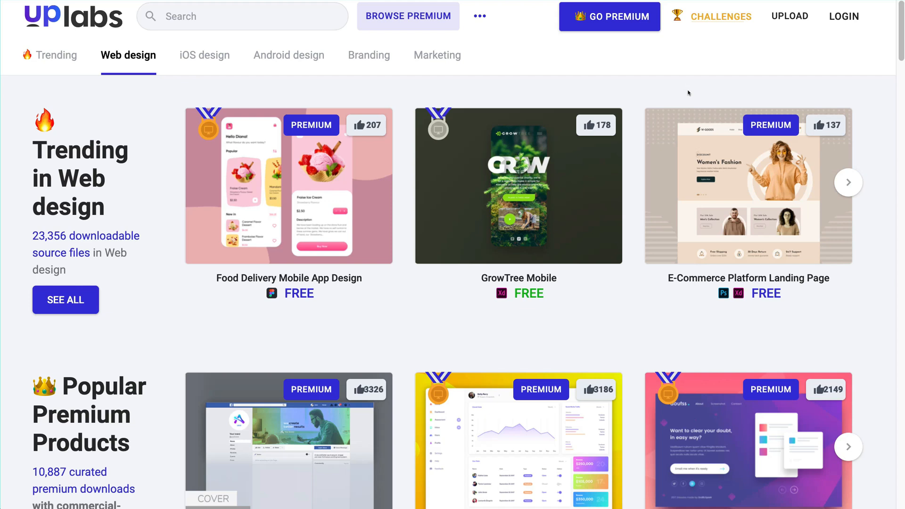
mouse_move(714, 370)
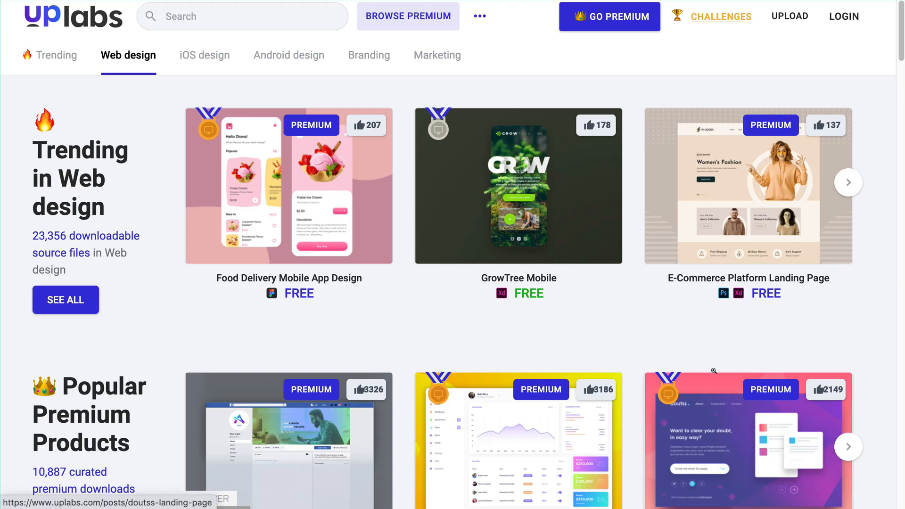
Scroll through Templates, UI Kits, Icons, Logos, Flyers, Resumes, Email Templates and Business Cards
scroll("down", 3)
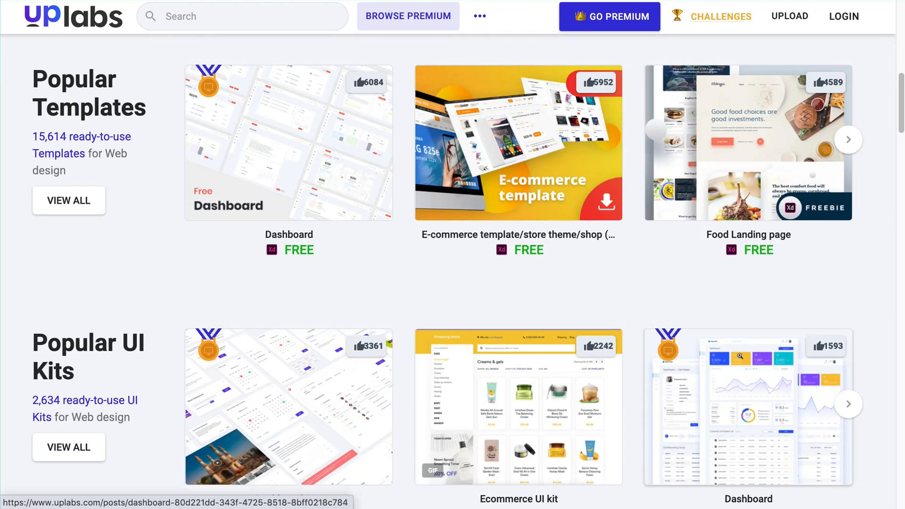
mouse_move(341, 316)
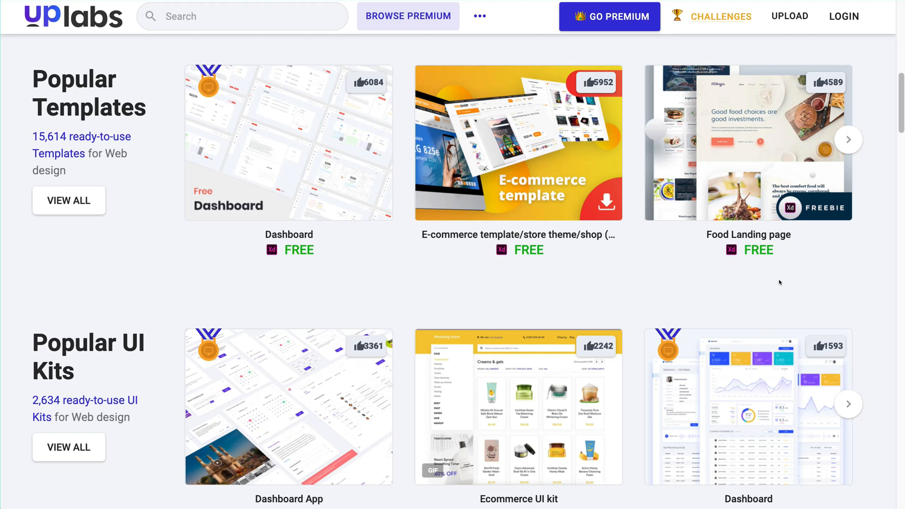
scroll("down", 3)
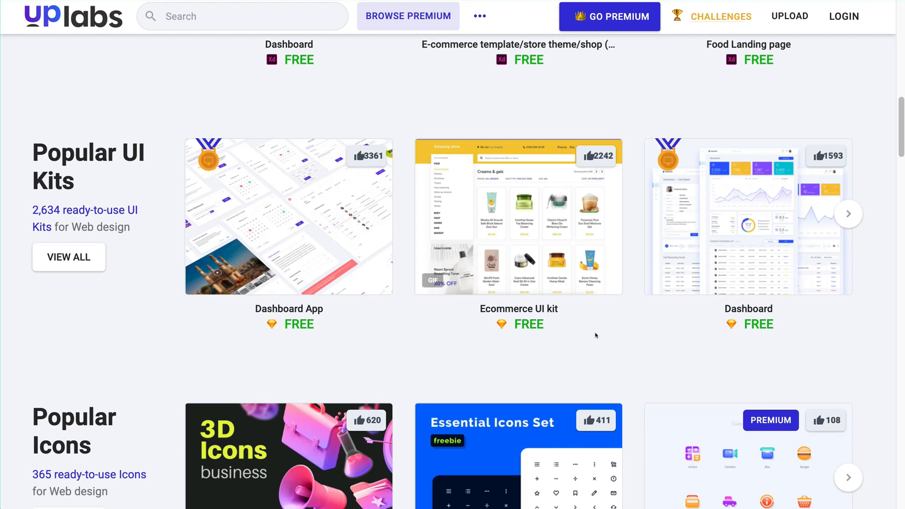
scroll("down", 3)
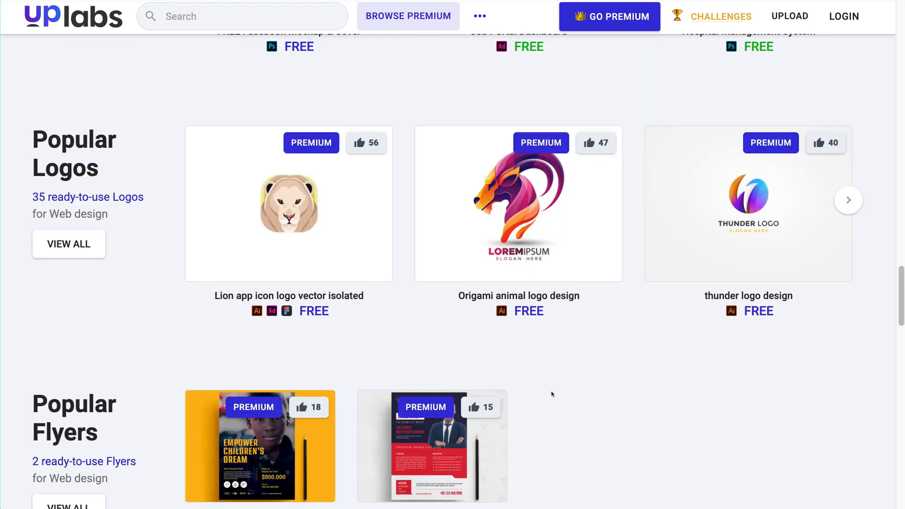
mouse_move(309, 294)
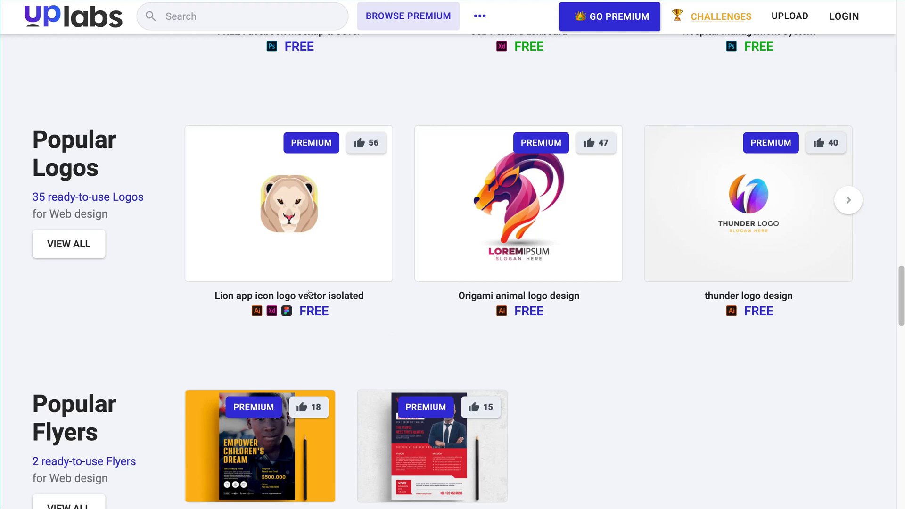
mouse_move(749, 239)
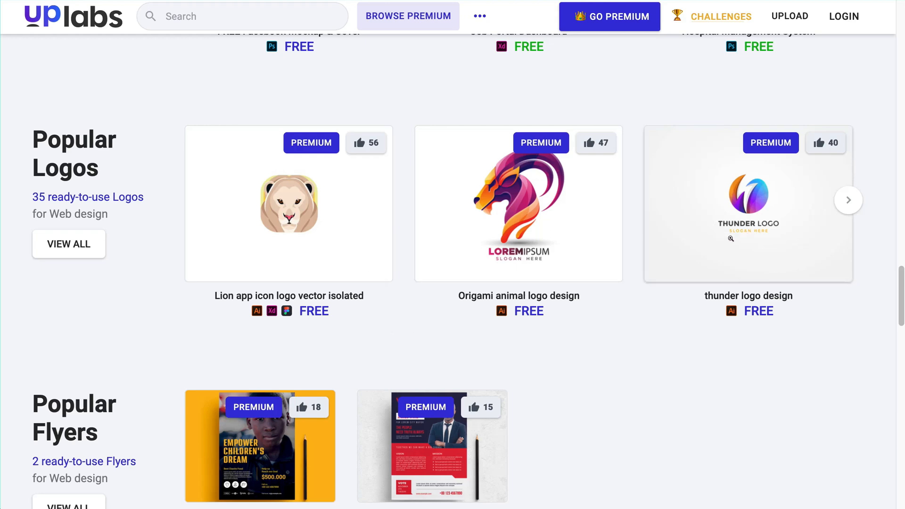
scroll("down", 3)
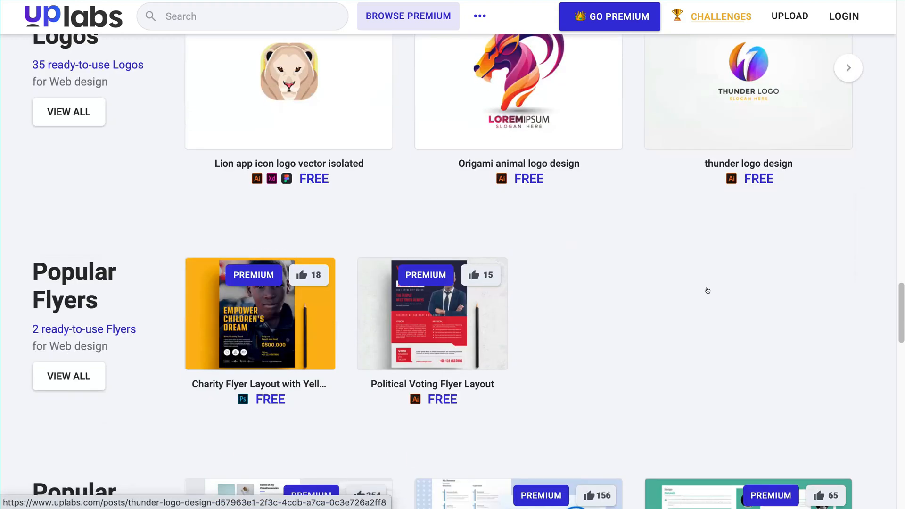
scroll("down", 3)
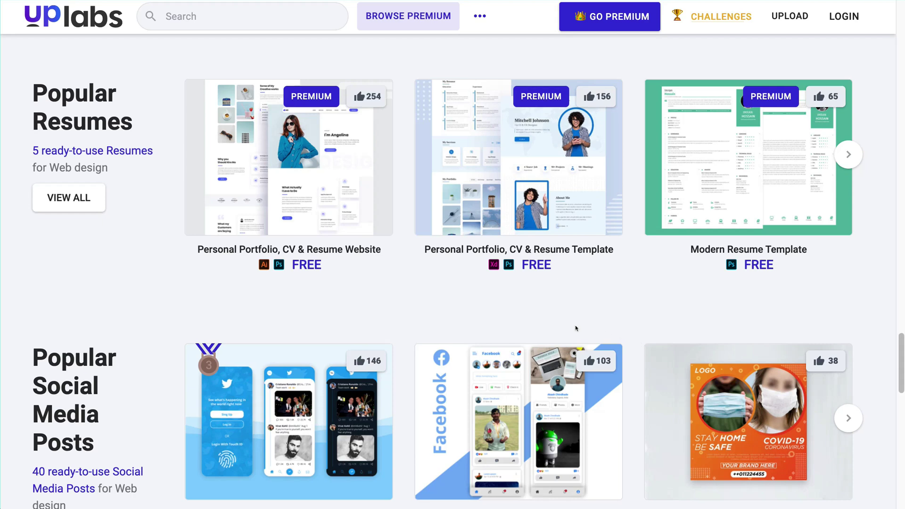
mouse_move(572, 329)
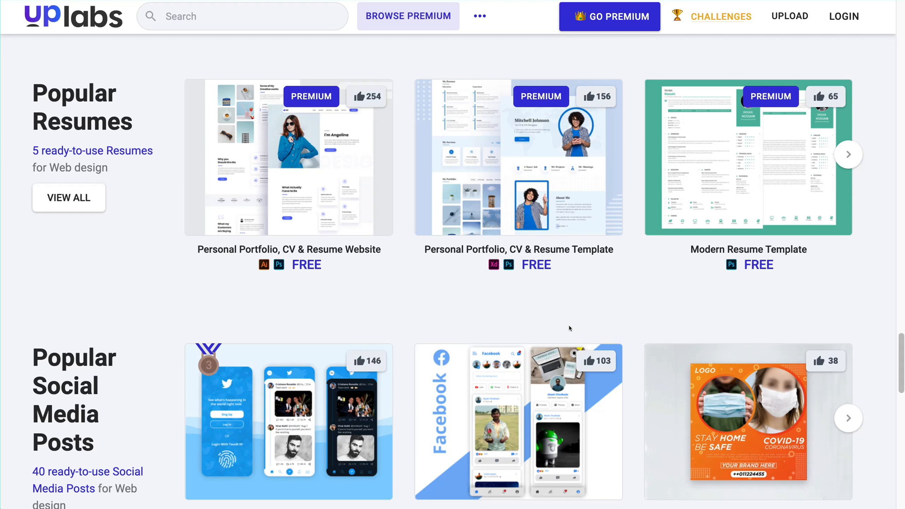
scroll("down", 3)
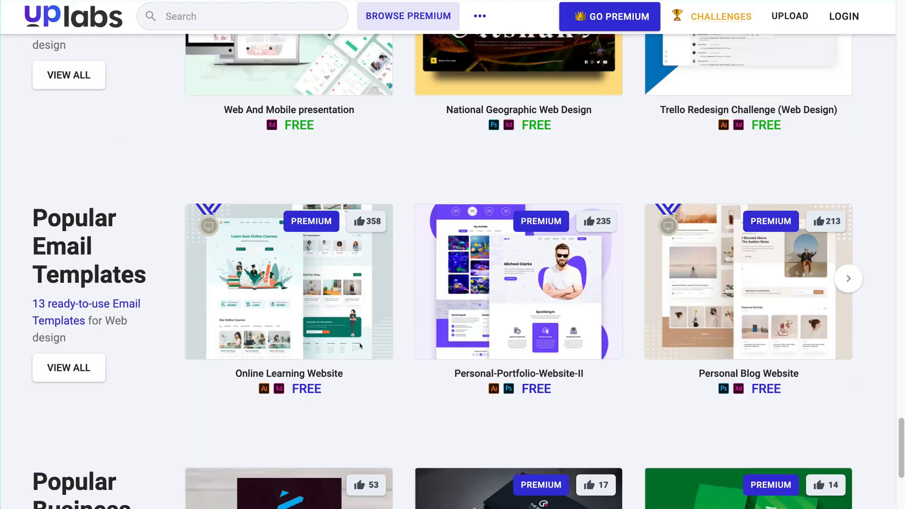
scroll("down", 3)
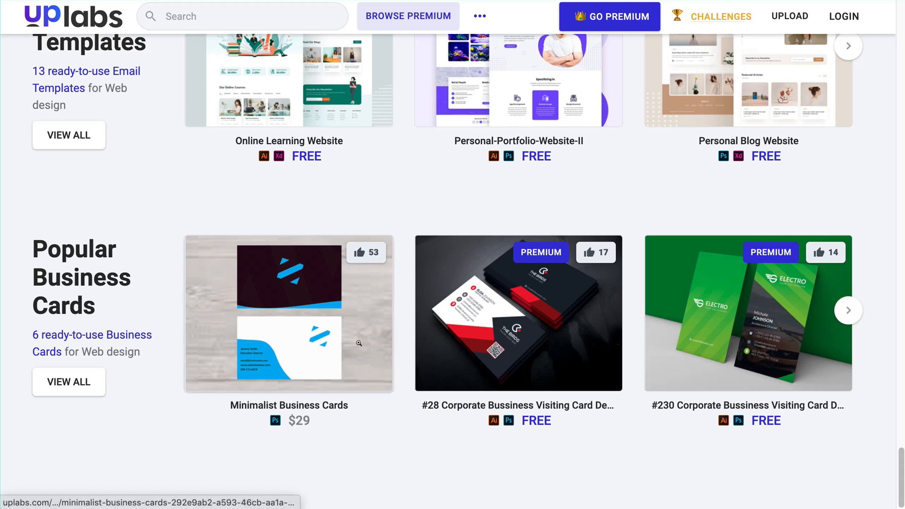
scroll("down", 3)
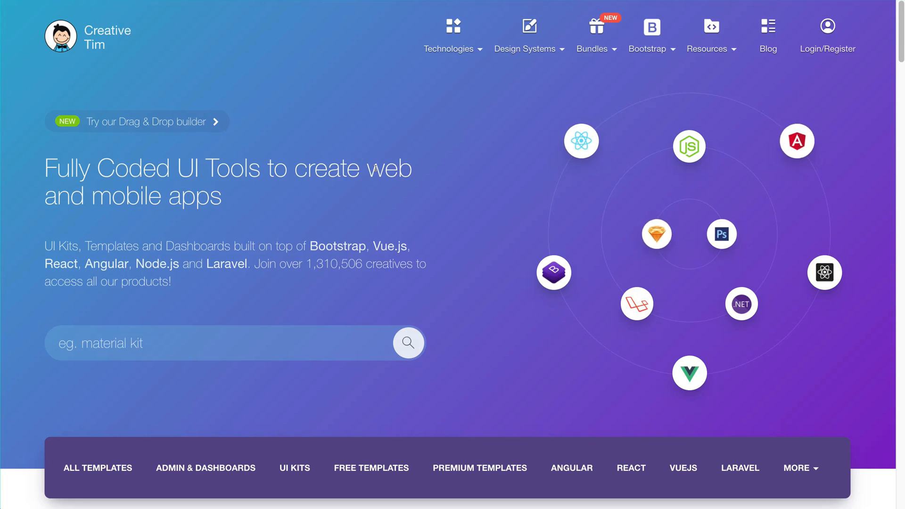
mouse_move(417, 214)
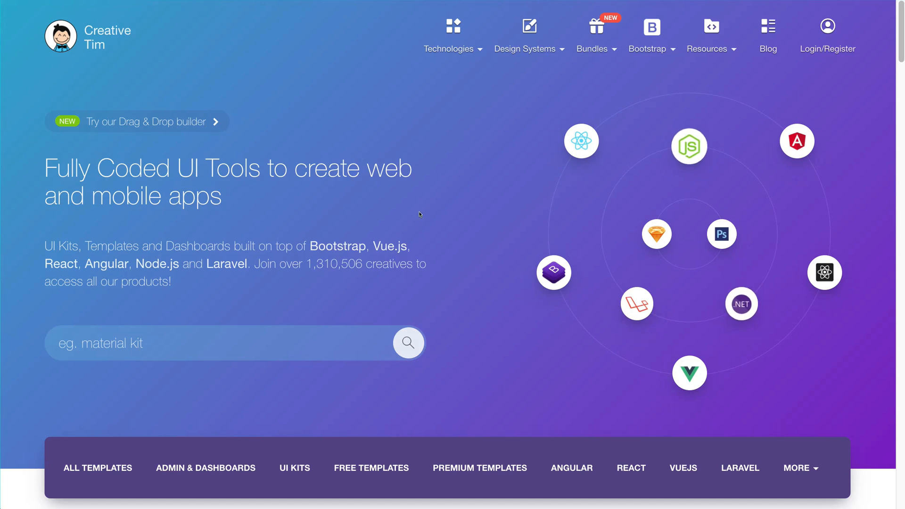
mouse_move(568, 349)
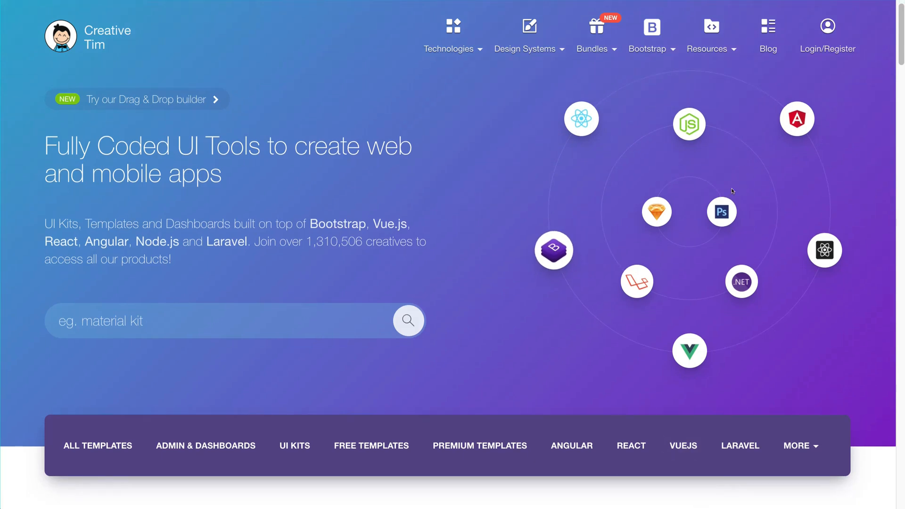
mouse_move(581, 119)
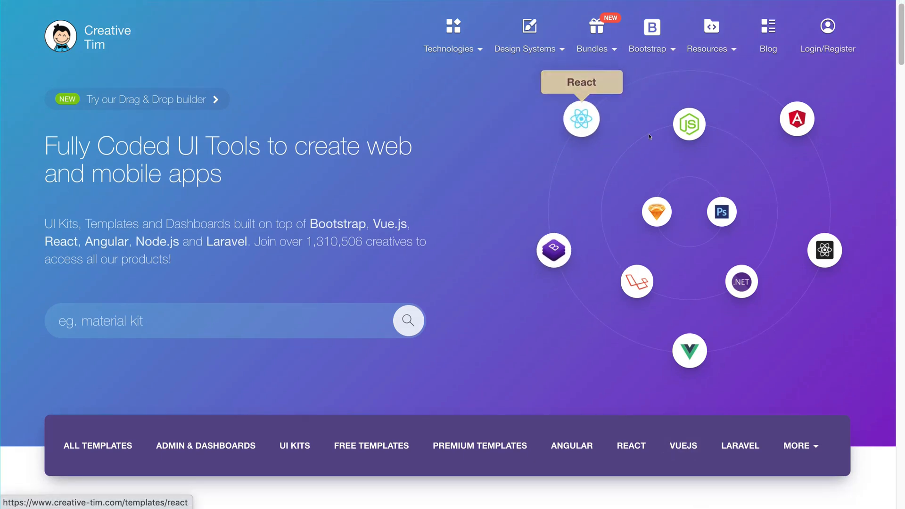
mouse_move(776, 163)
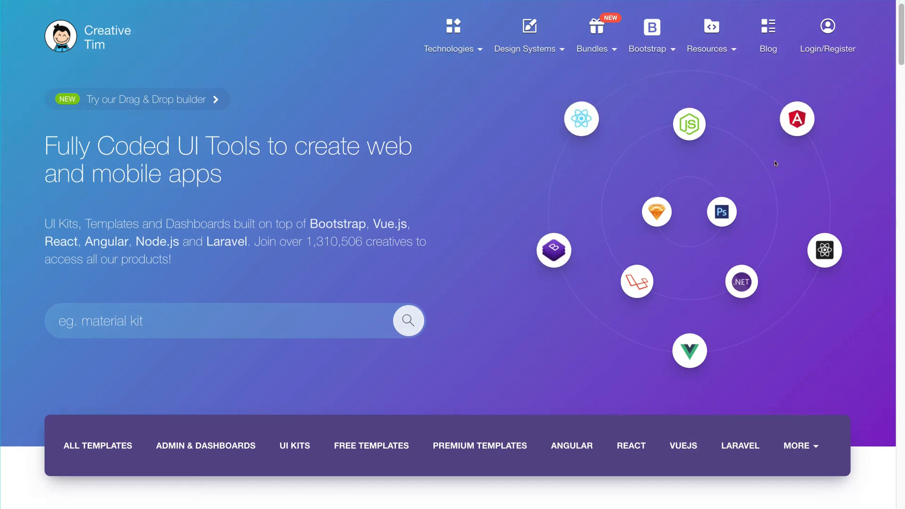
mouse_move(656, 211)
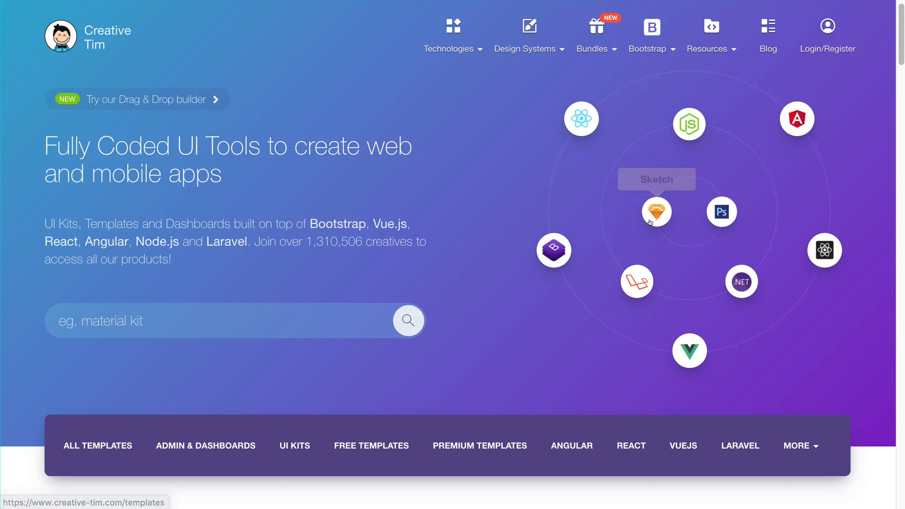
mouse_move(657, 211)
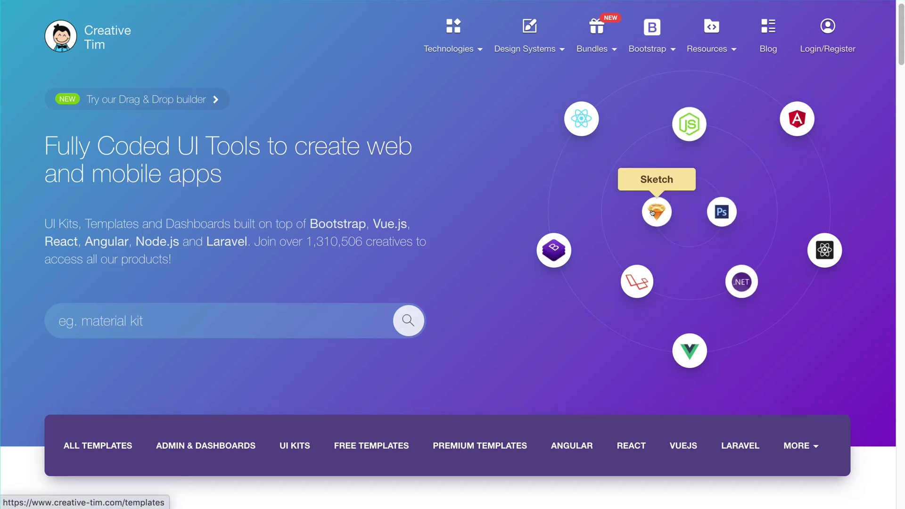
mouse_move(566, 271)
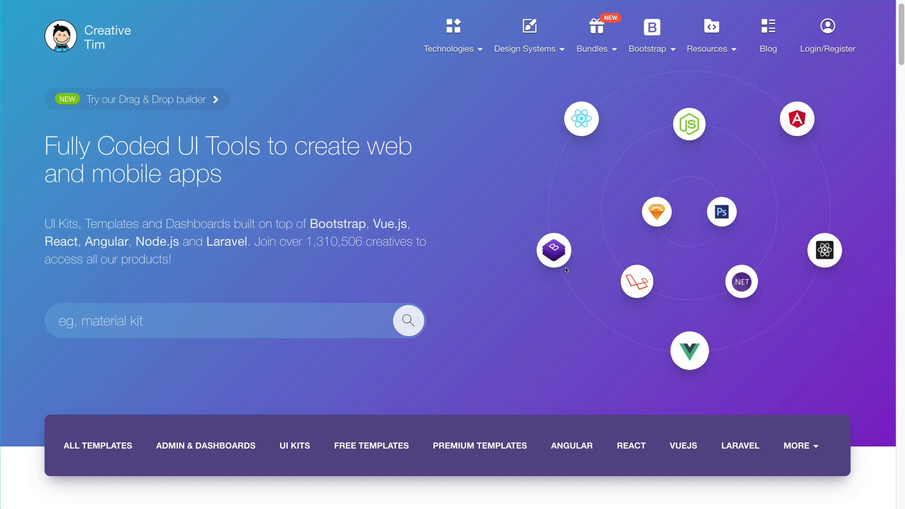
Scroll past Bestseller to Latest Products: Tailwind Starter Kit, Argon Drag & Drop Builder, Bits
scroll("down", 3)
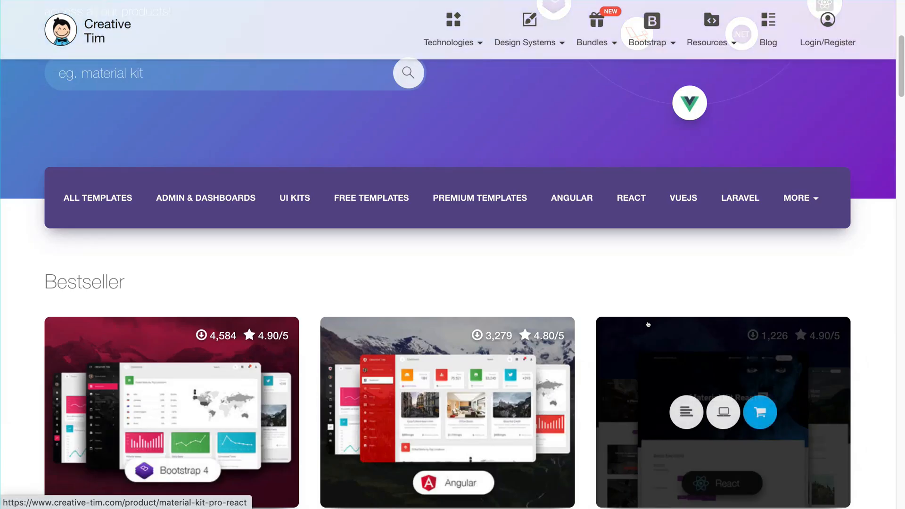
scroll("down", 3)
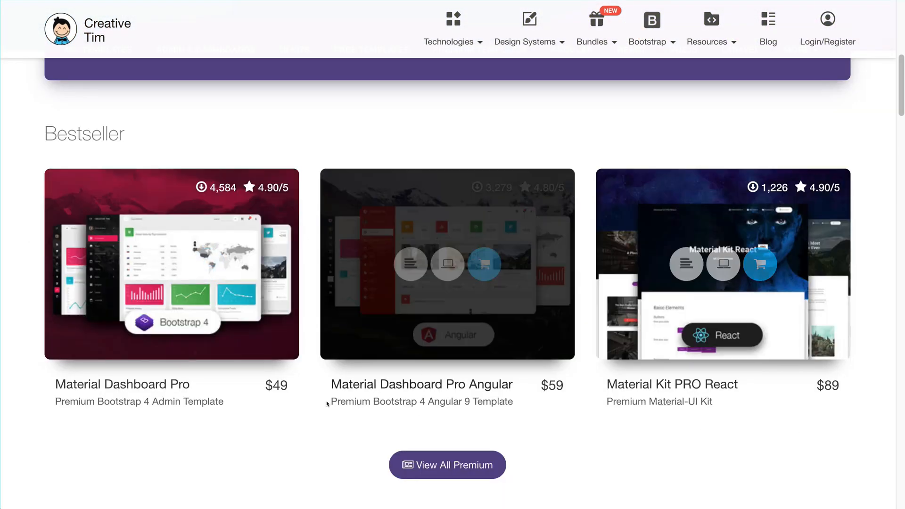
scroll("up", 3)
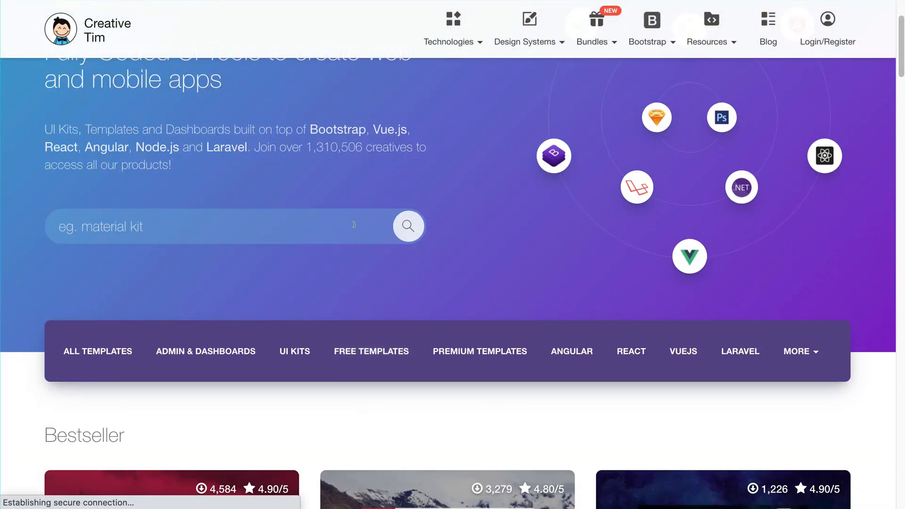
left_click(371, 351)
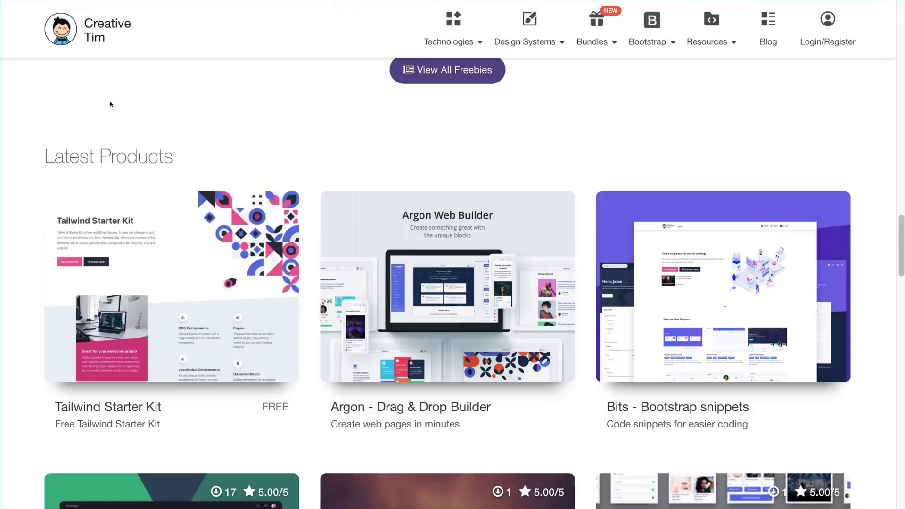
scroll("down", 3)
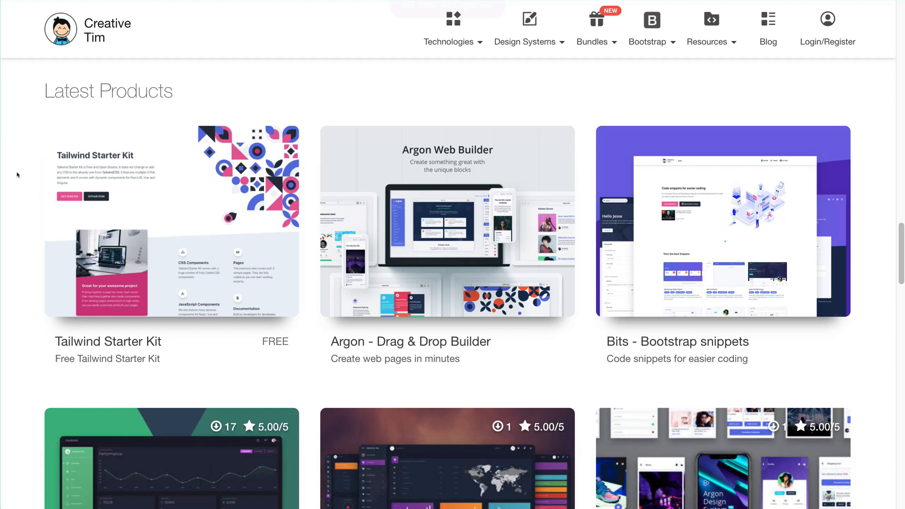
mouse_move(24, 202)
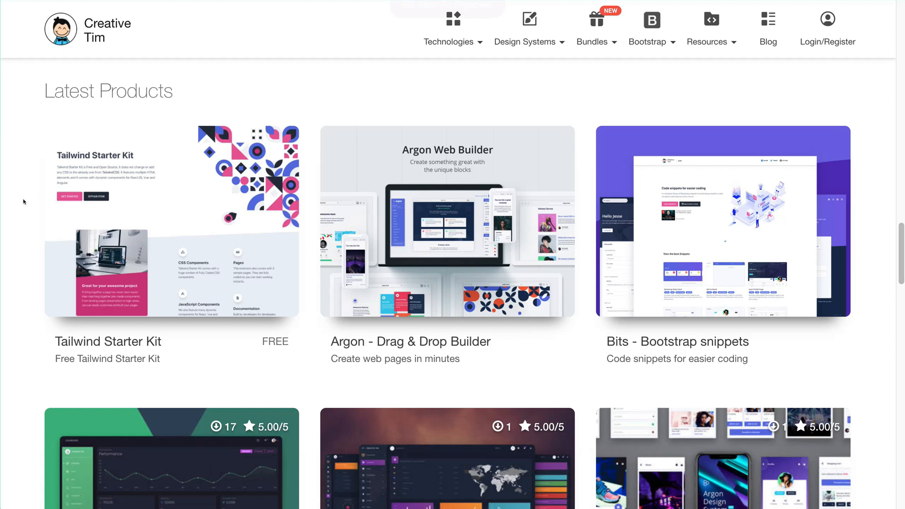
mouse_move(171, 221)
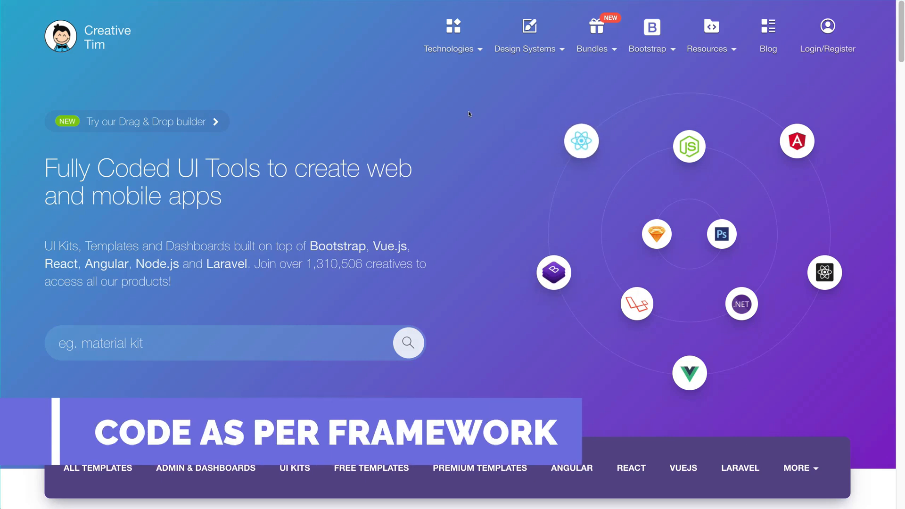
mouse_move(450, 98)
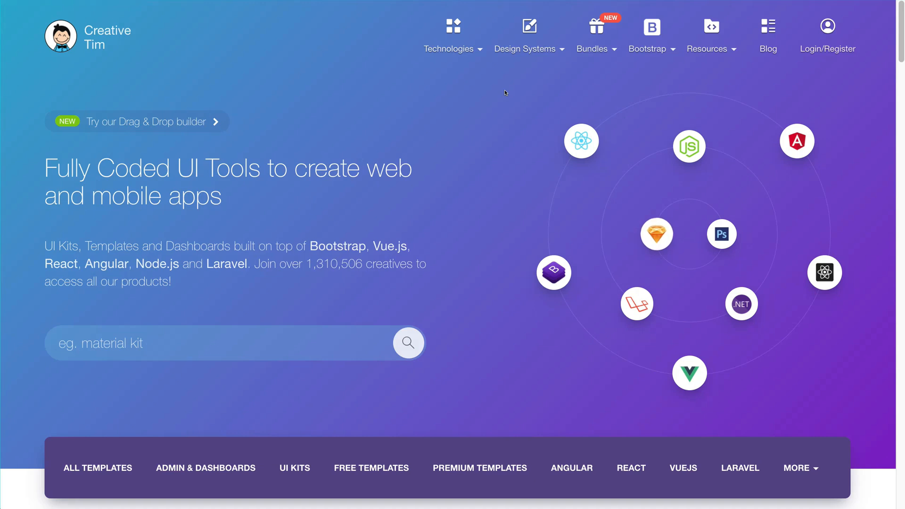
mouse_move(581, 141)
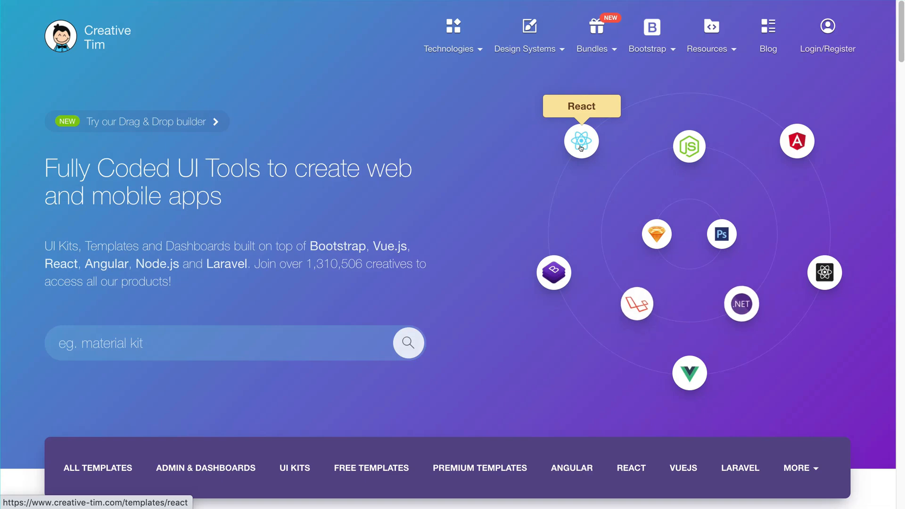
left_click(581, 140)
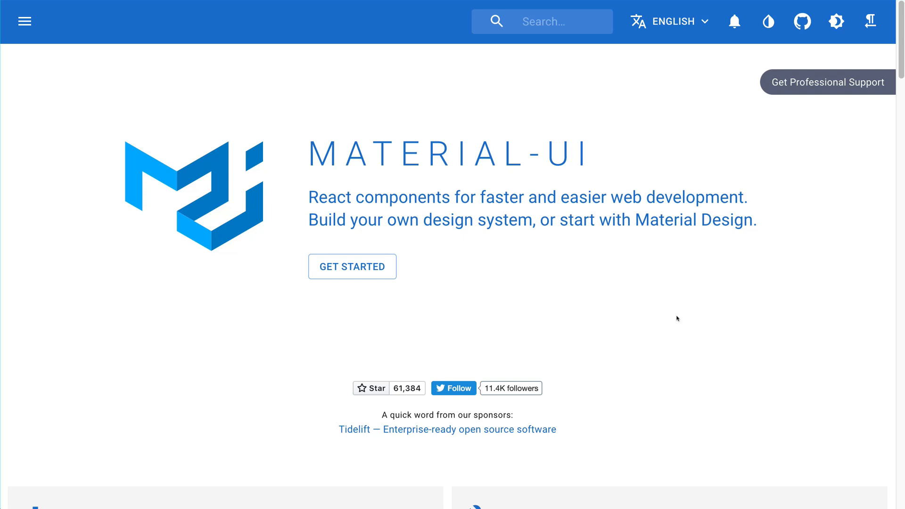
mouse_move(657, 321)
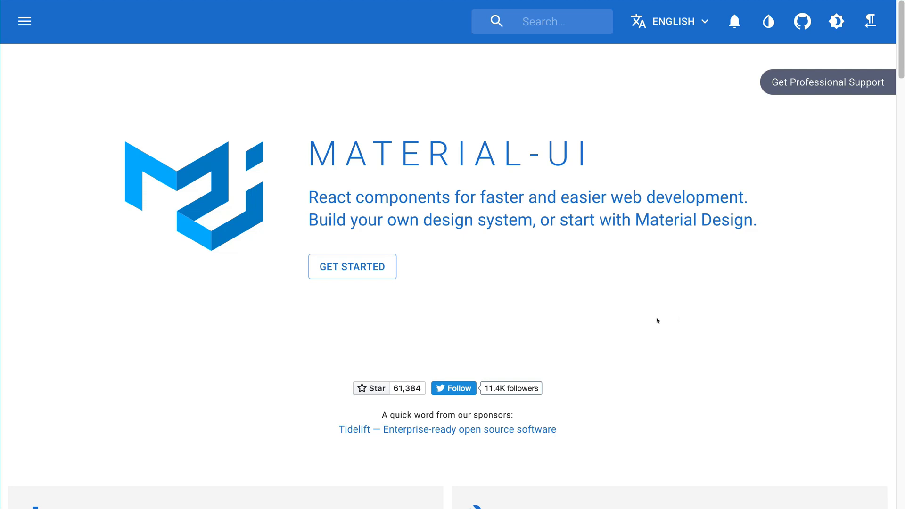
mouse_move(622, 318)
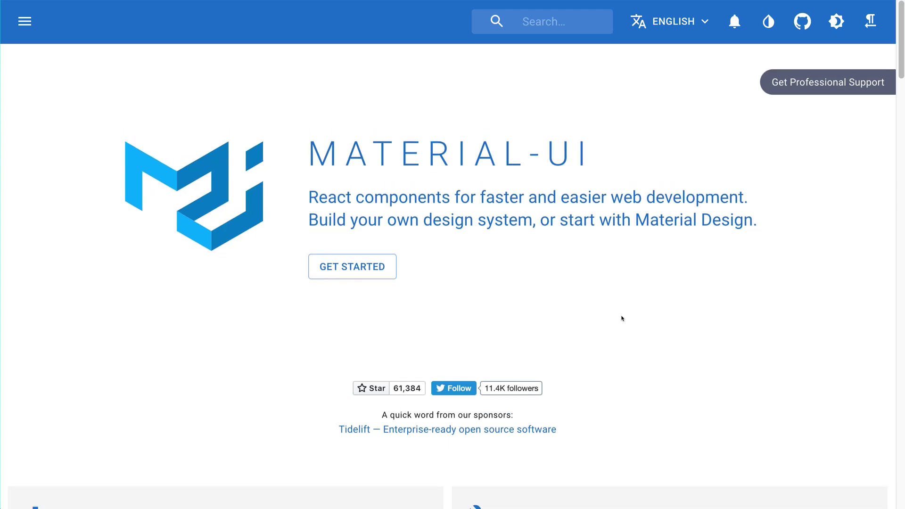
Scroll to Installation and Usage, selecting 'return' in the Button example code
scroll("down", 3)
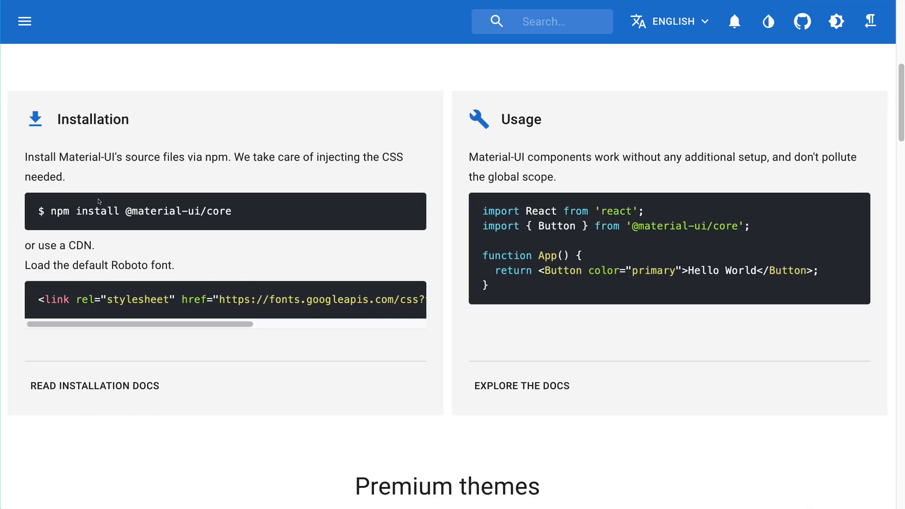
mouse_move(586, 261)
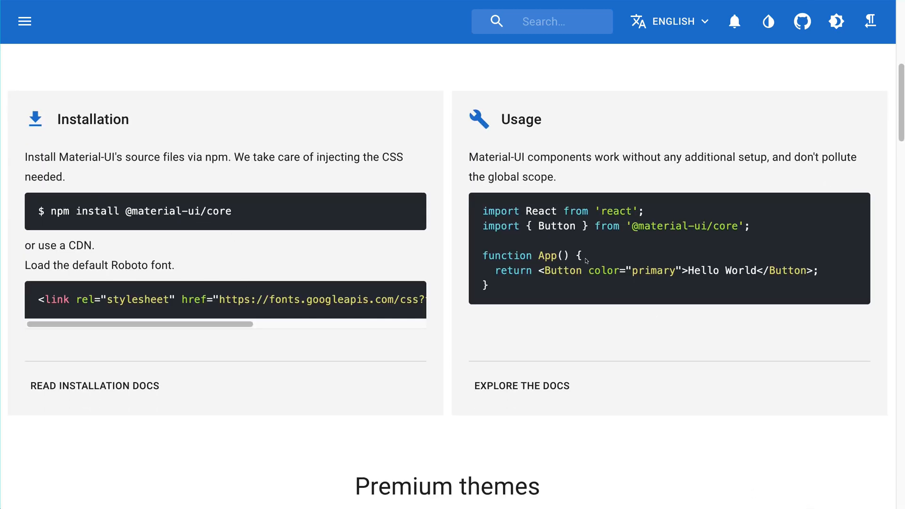
double_click(513, 270)
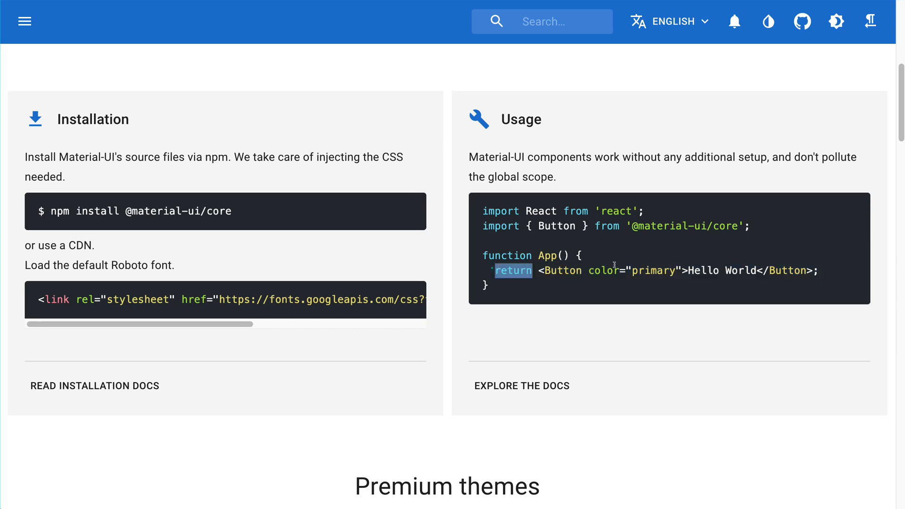
scroll("down", 3)
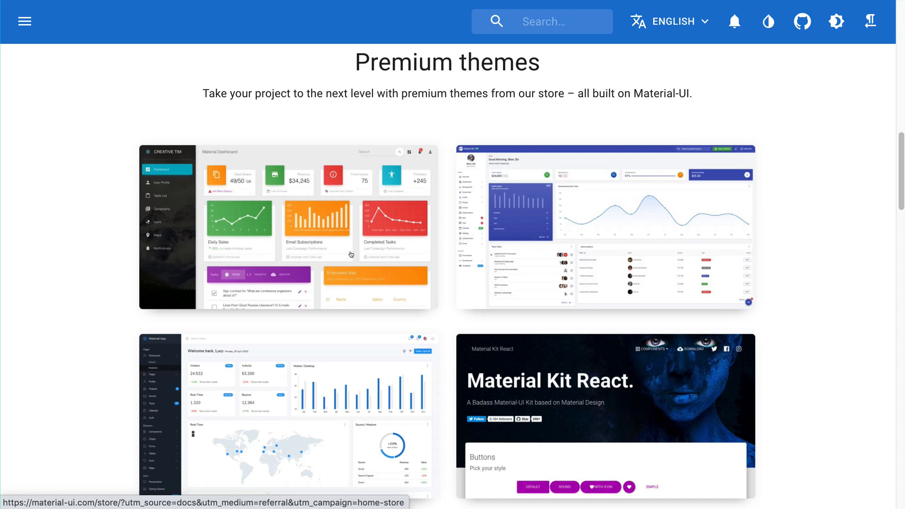
scroll("down", 3)
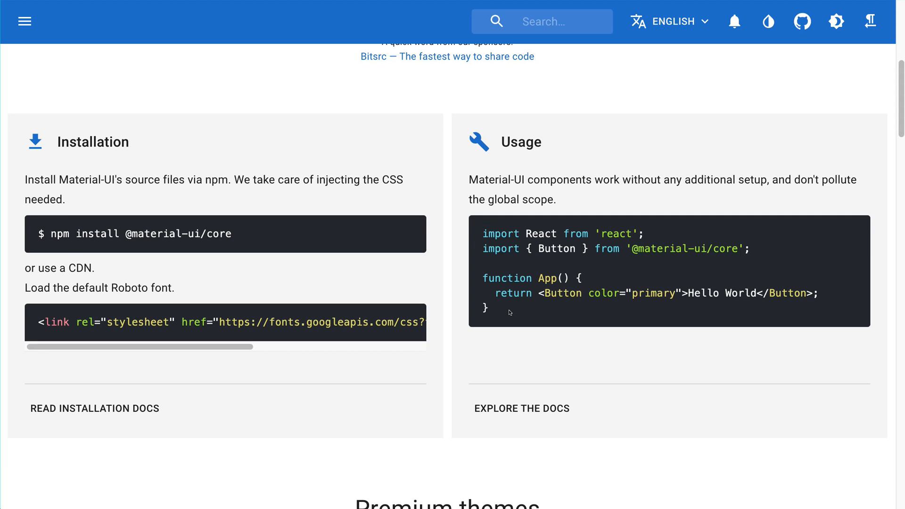
Scroll down to the Who's using Material-UI? logos, including NASA, Netflix and Amazon
scroll("down", 3)
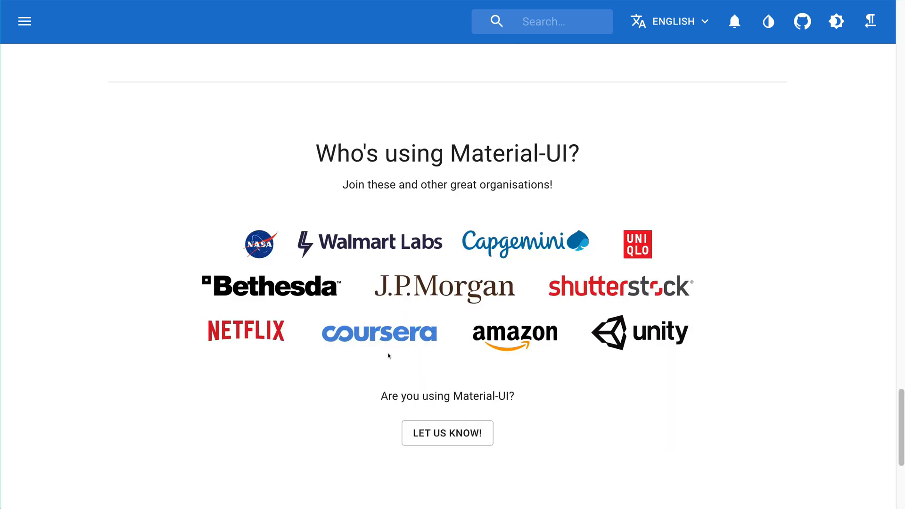
mouse_move(275, 191)
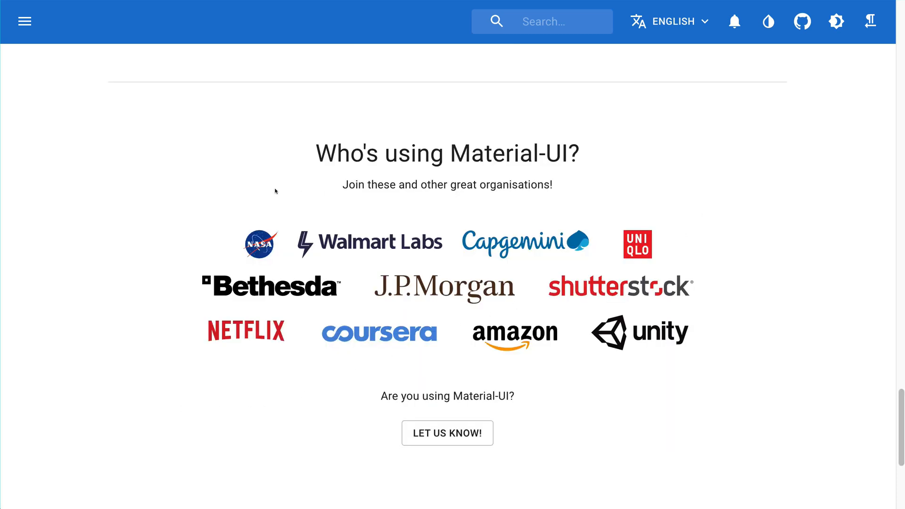
mouse_move(725, 361)
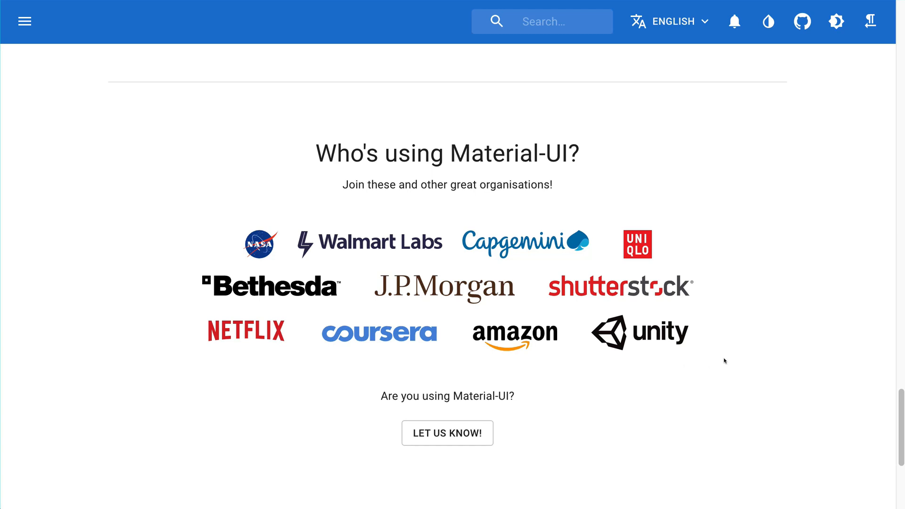